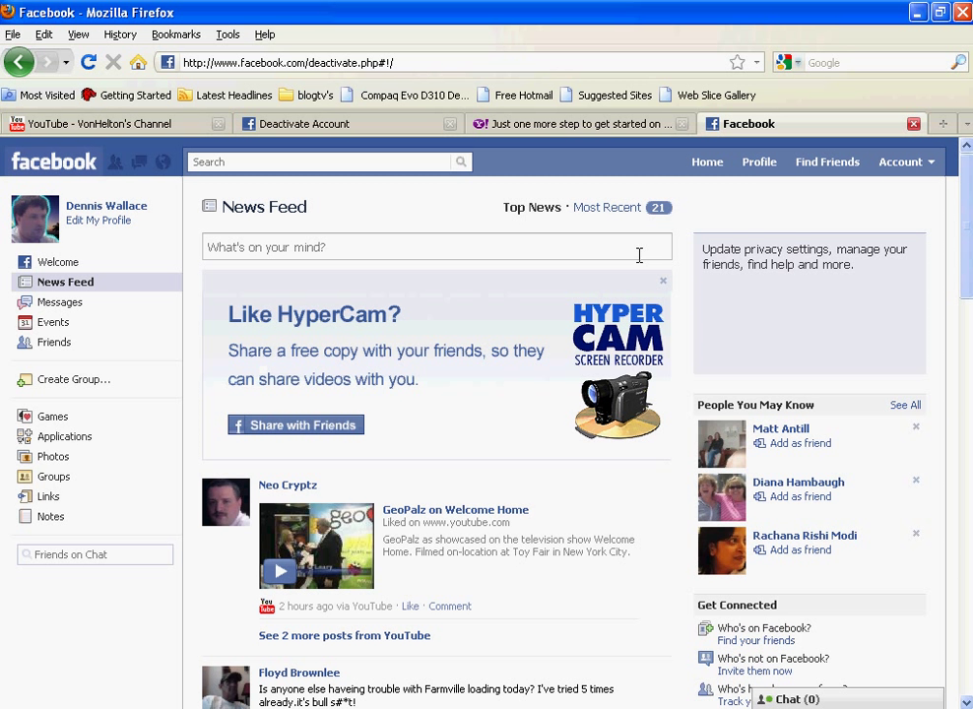
mouse_move(689, 248)
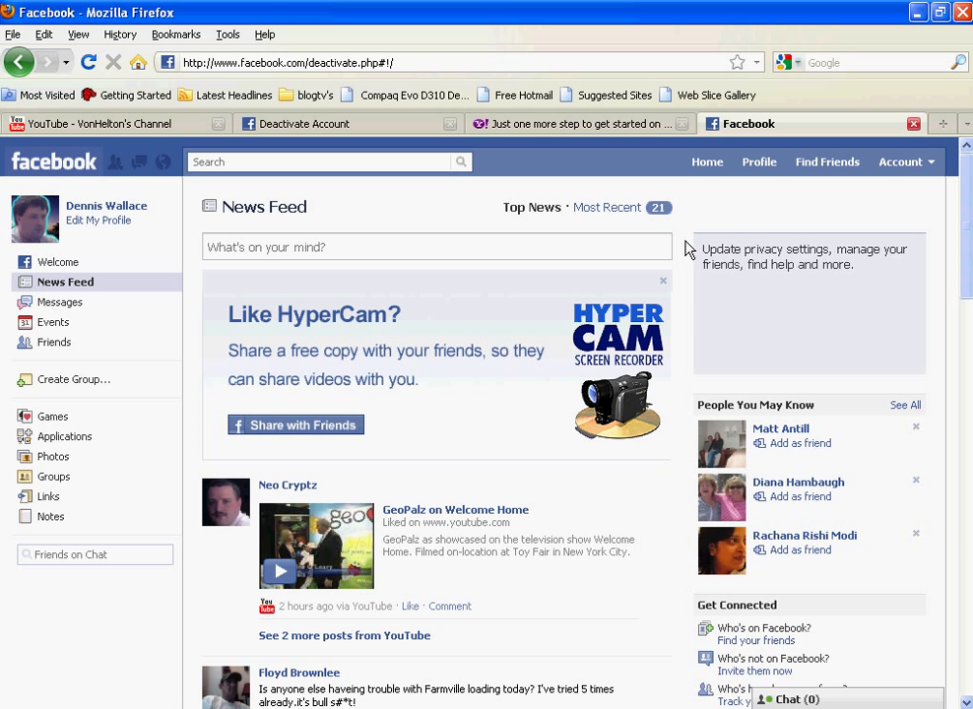
Reach the Deactivate Account confirmation page via the Account menu and Account Settings.
click(900, 162)
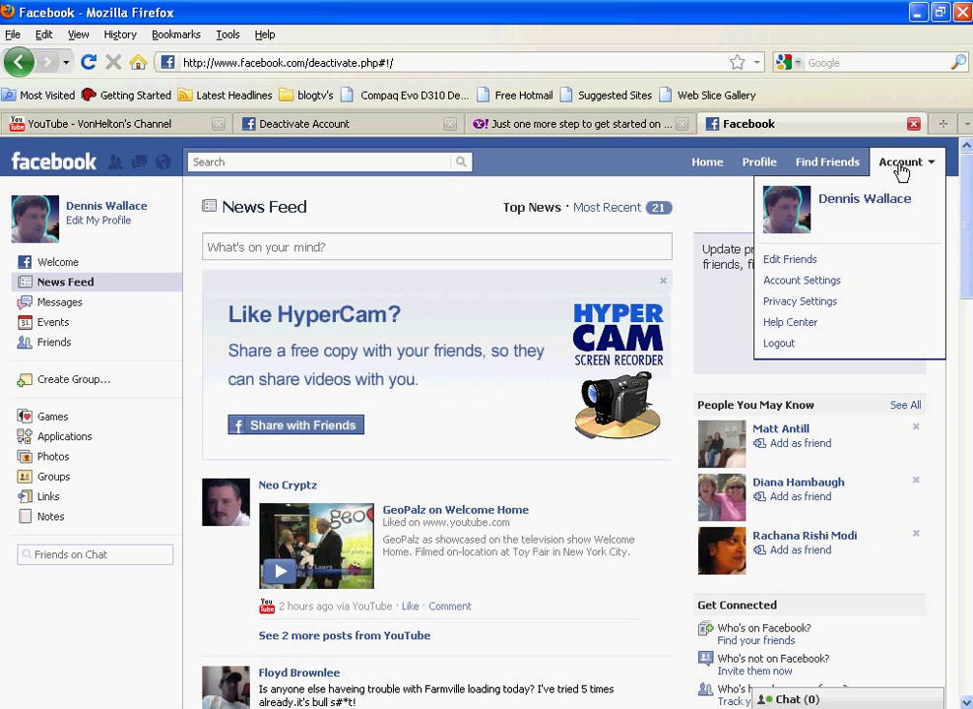
click(802, 279)
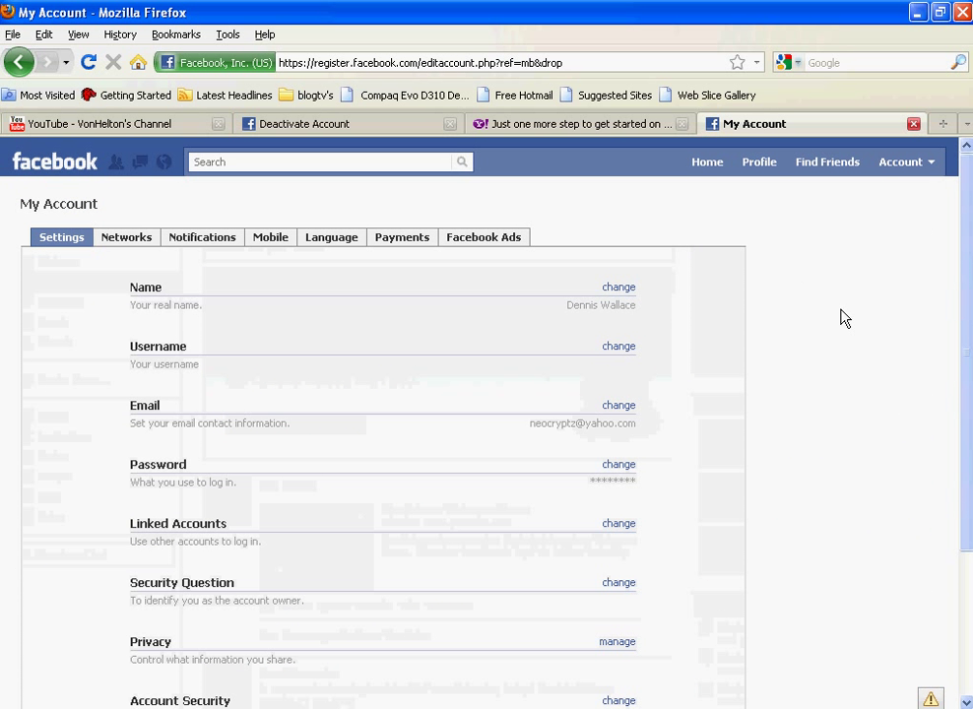
scroll(down, 3)
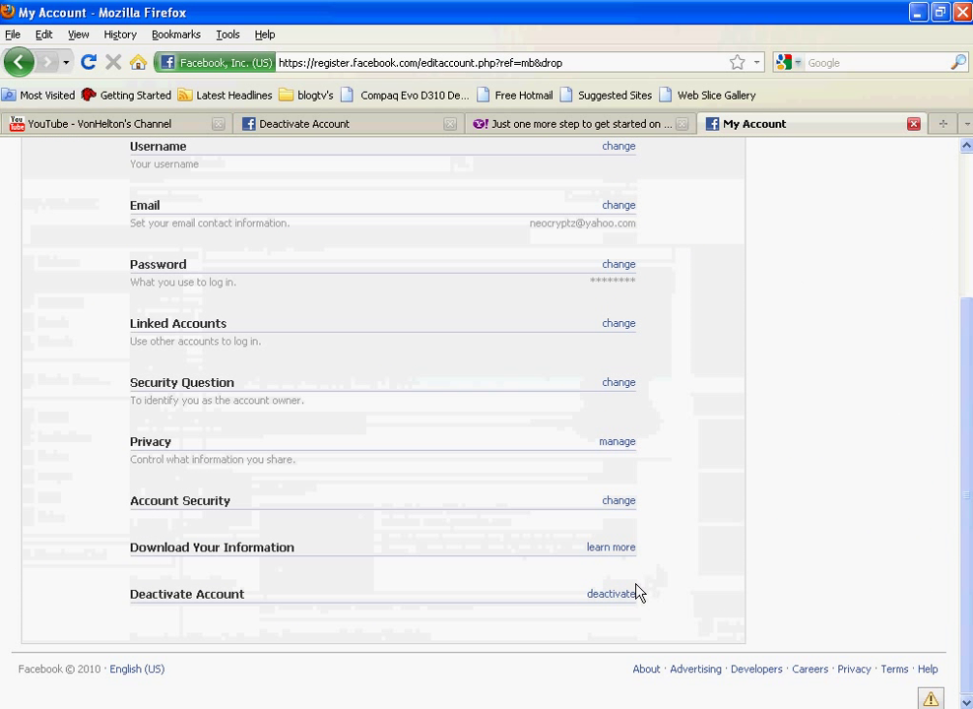
click(606, 593)
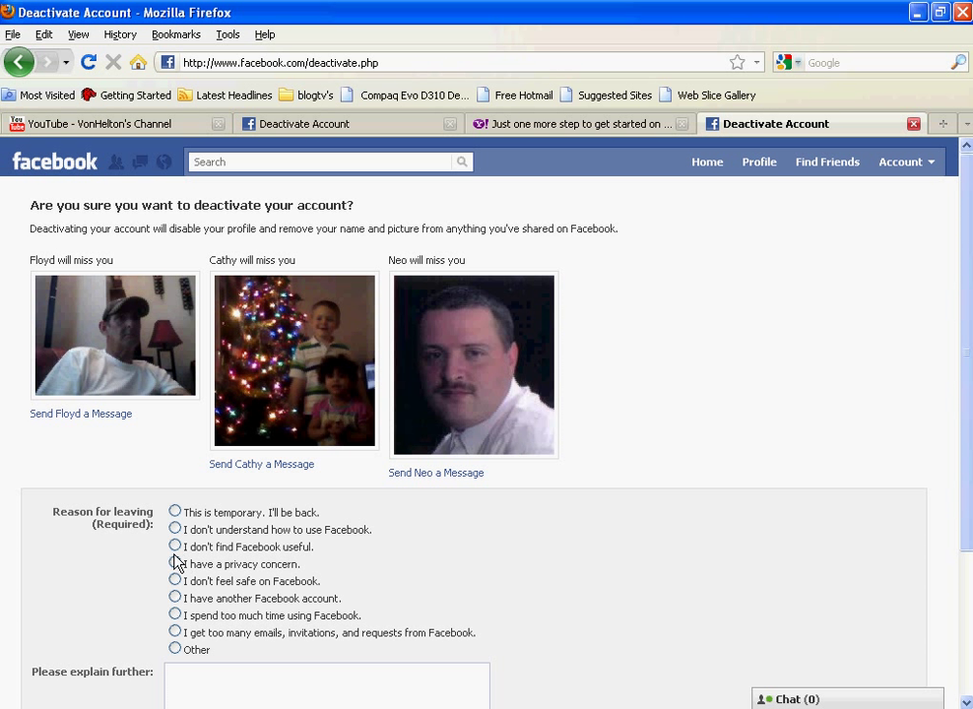
Choose Other as the reason, explain "i don't know why.", and opt out of future emails.
click(175, 563)
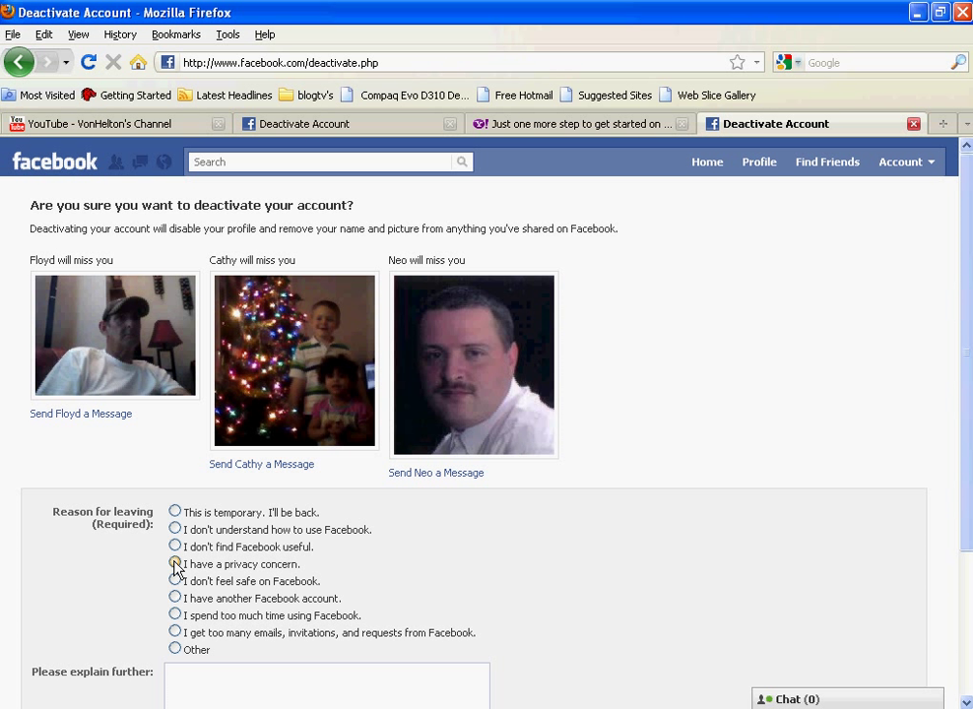
mouse_move(149, 575)
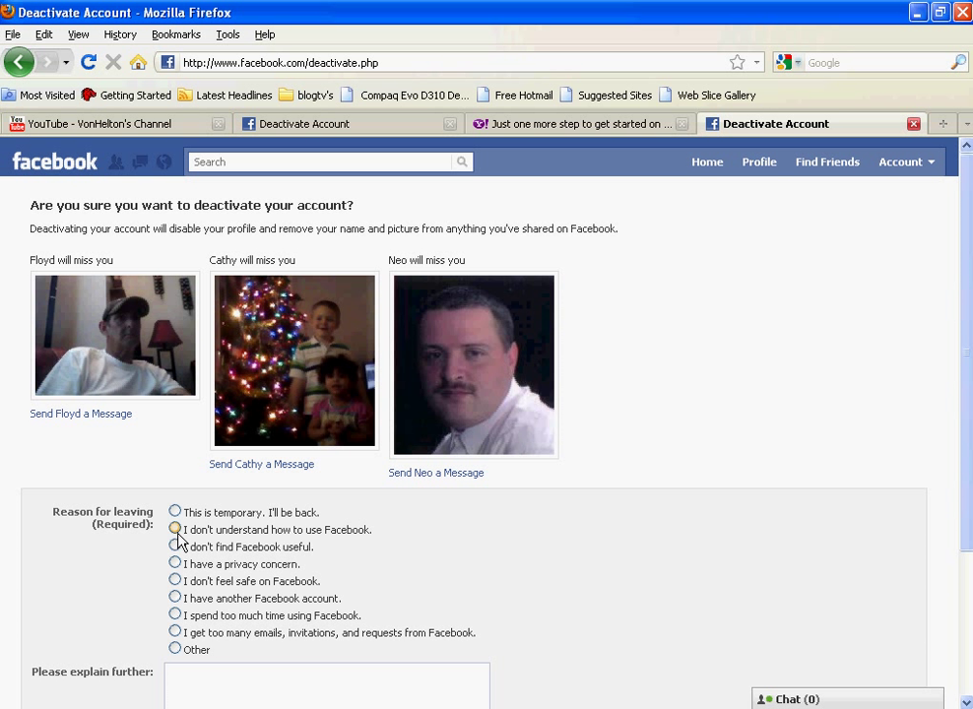
click(175, 530)
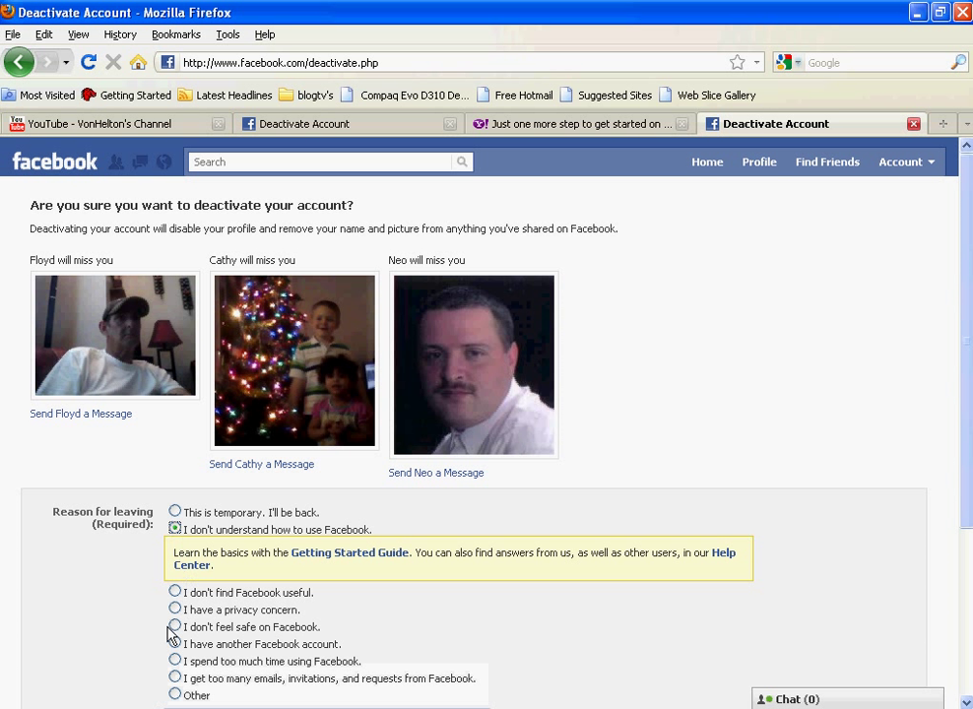
mouse_move(165, 646)
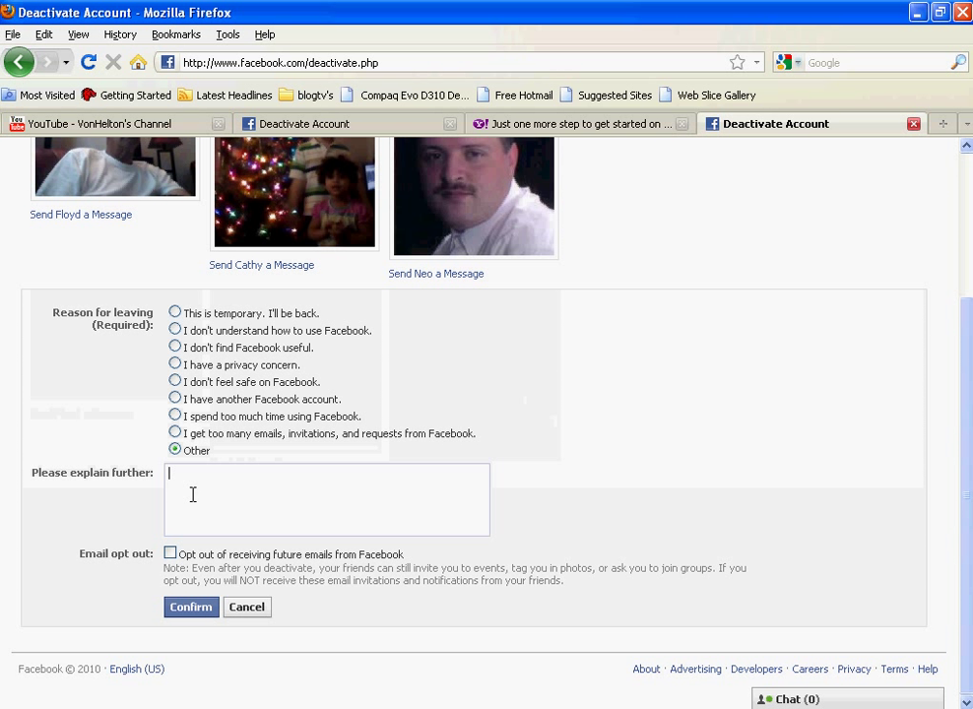
text(i don't)
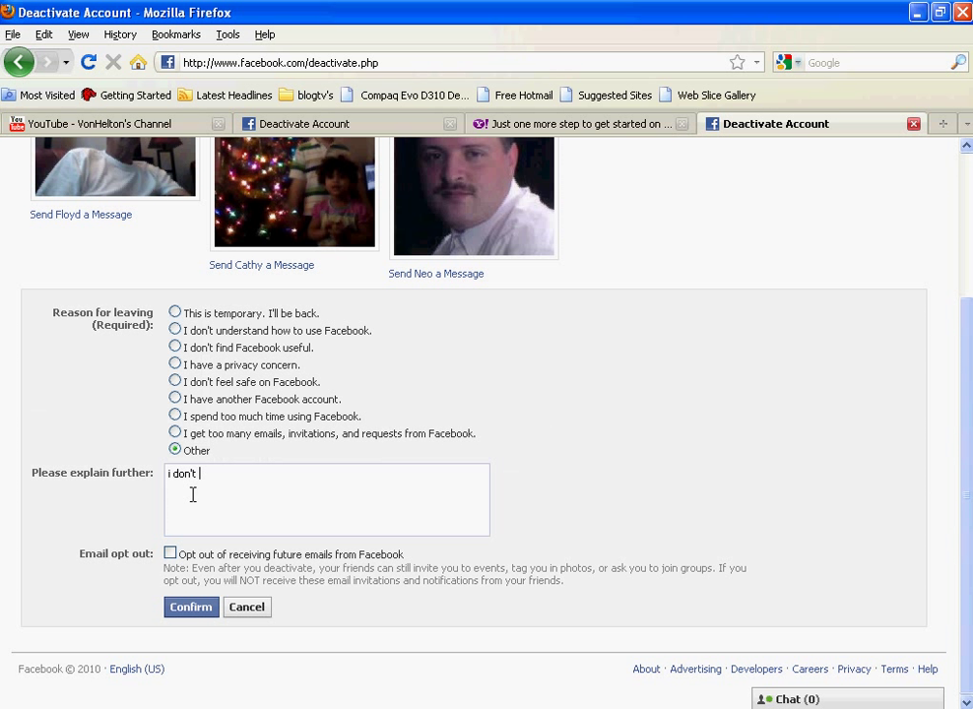
text(know why.)
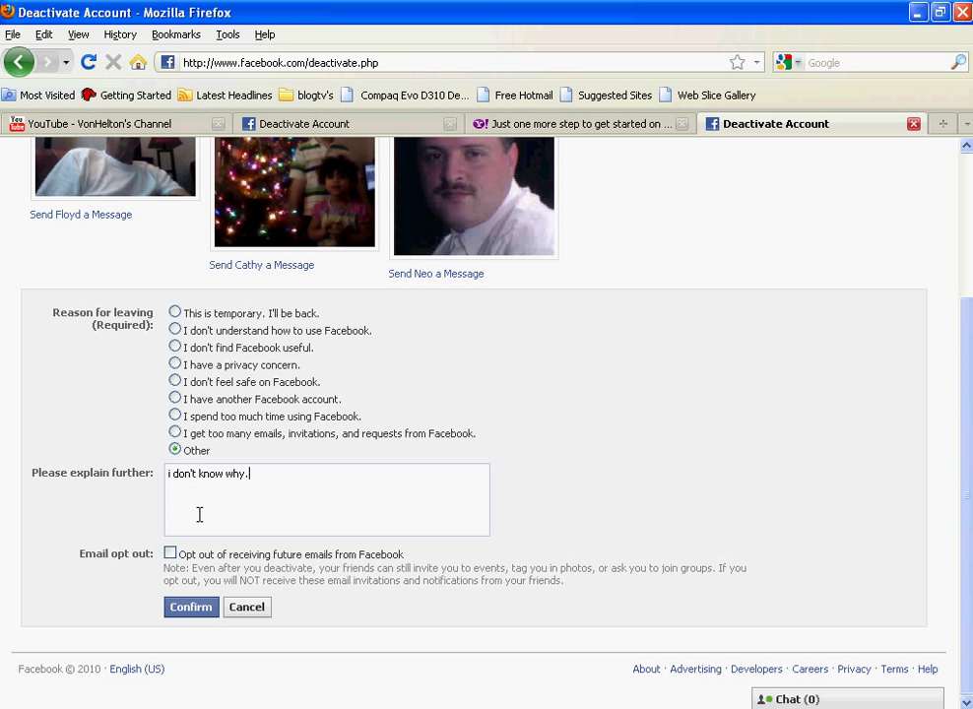
click(170, 553)
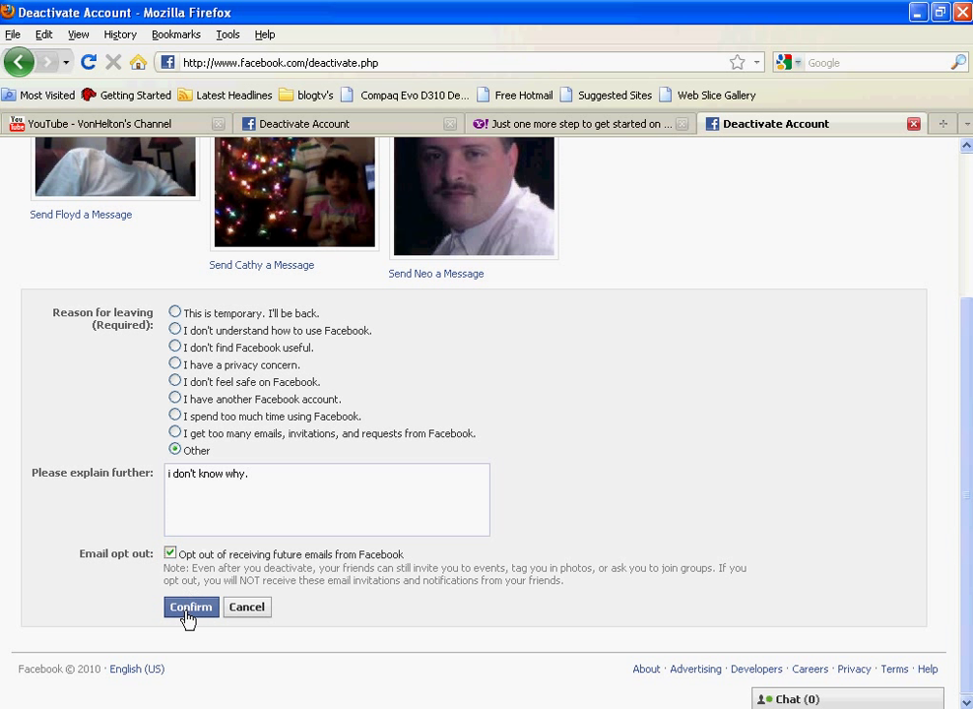
Submit the deactivation form and confirm it with the account password, reaching the security check.
click(189, 607)
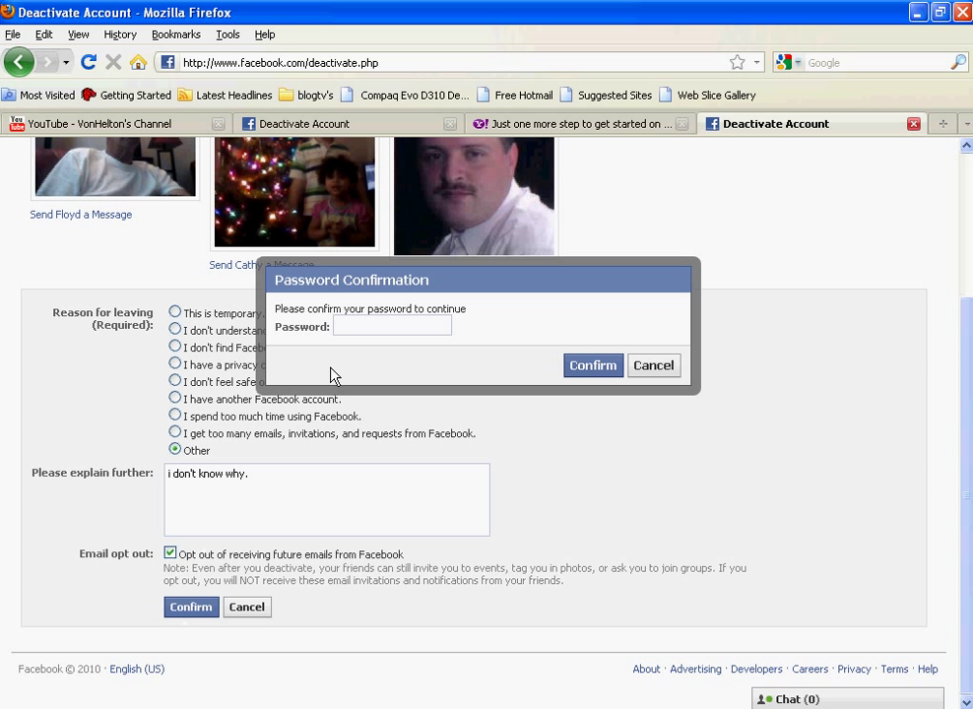
click(392, 327)
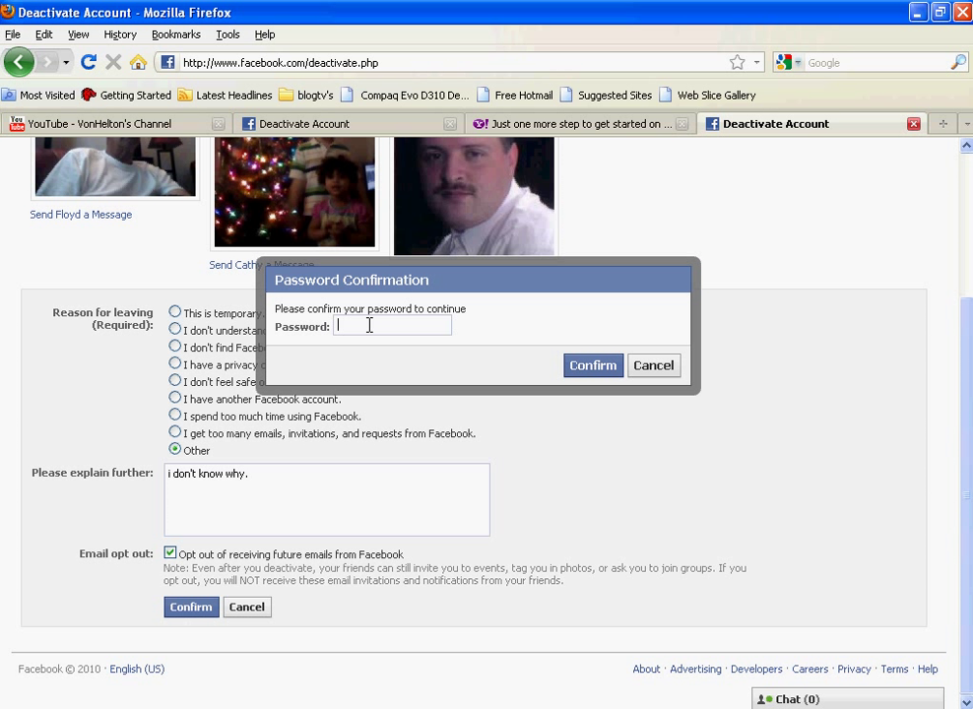
text(••)
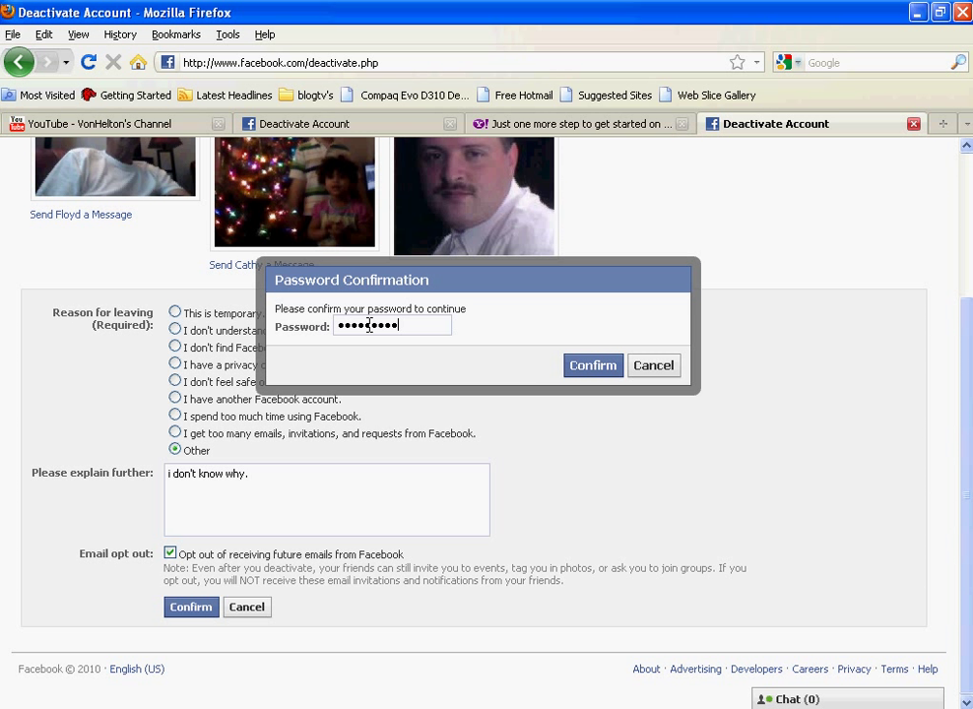
click(592, 364)
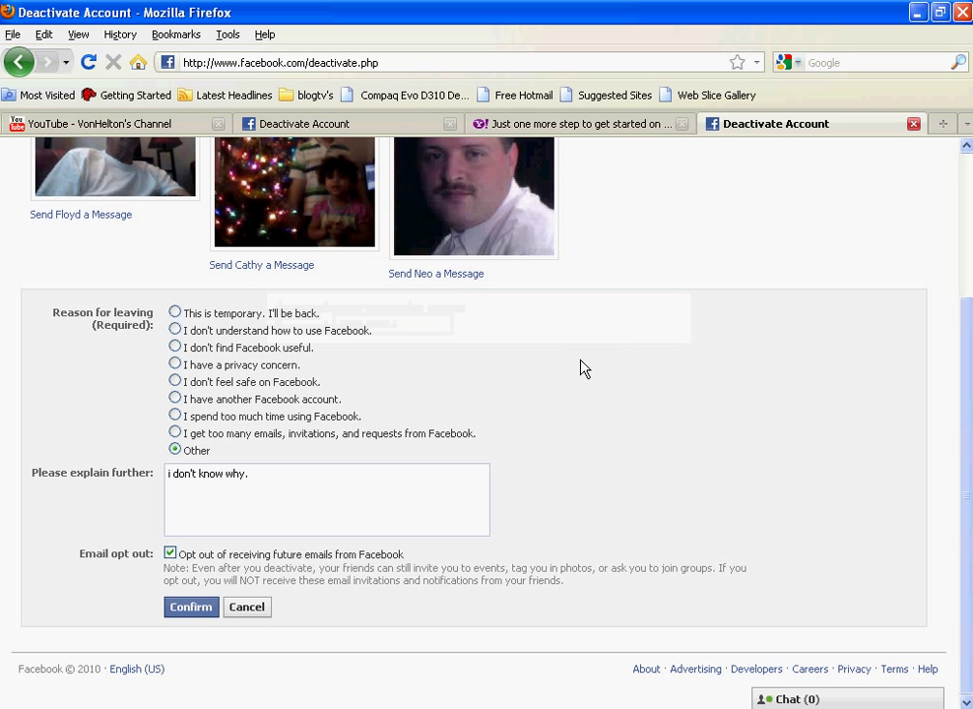
click(189, 607)
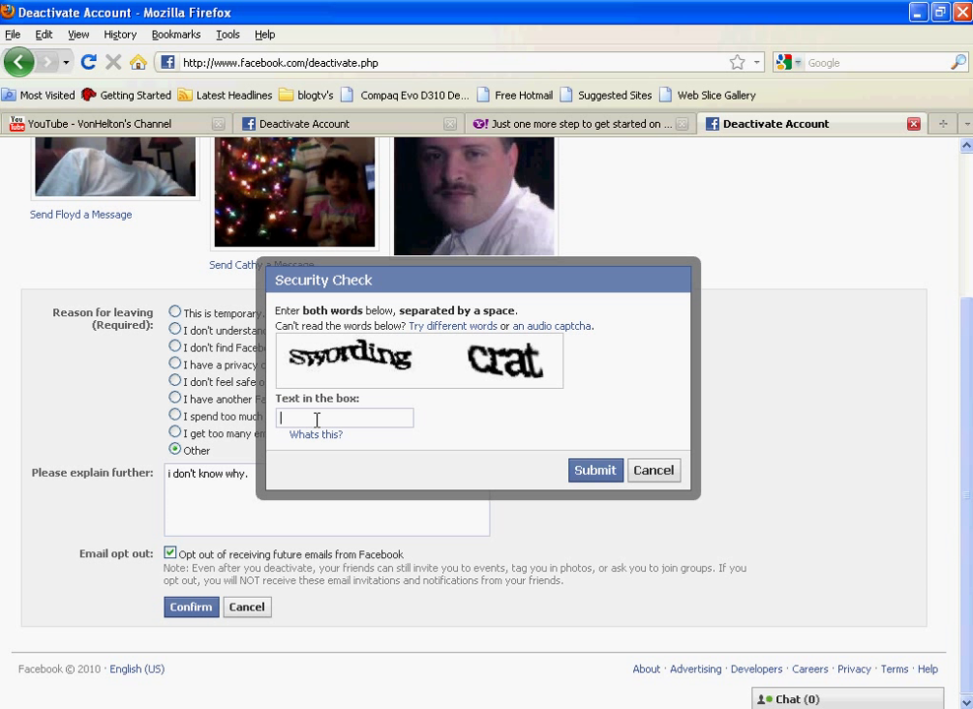
Submit the captcha words "swording crat" so Facebook deactivates the account.
text(sw)
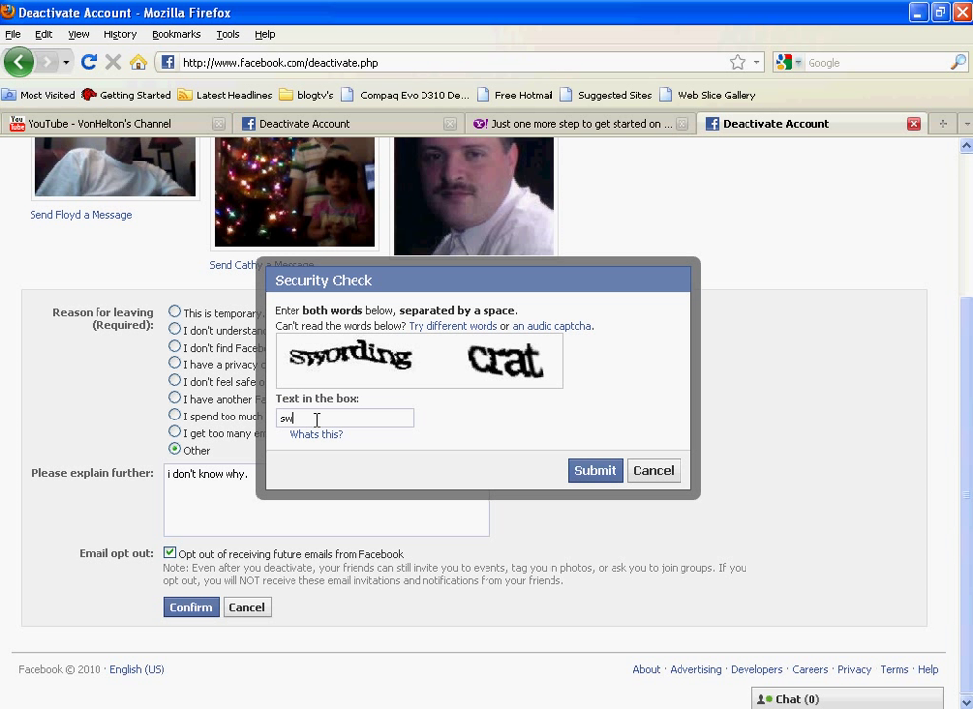
text(o)
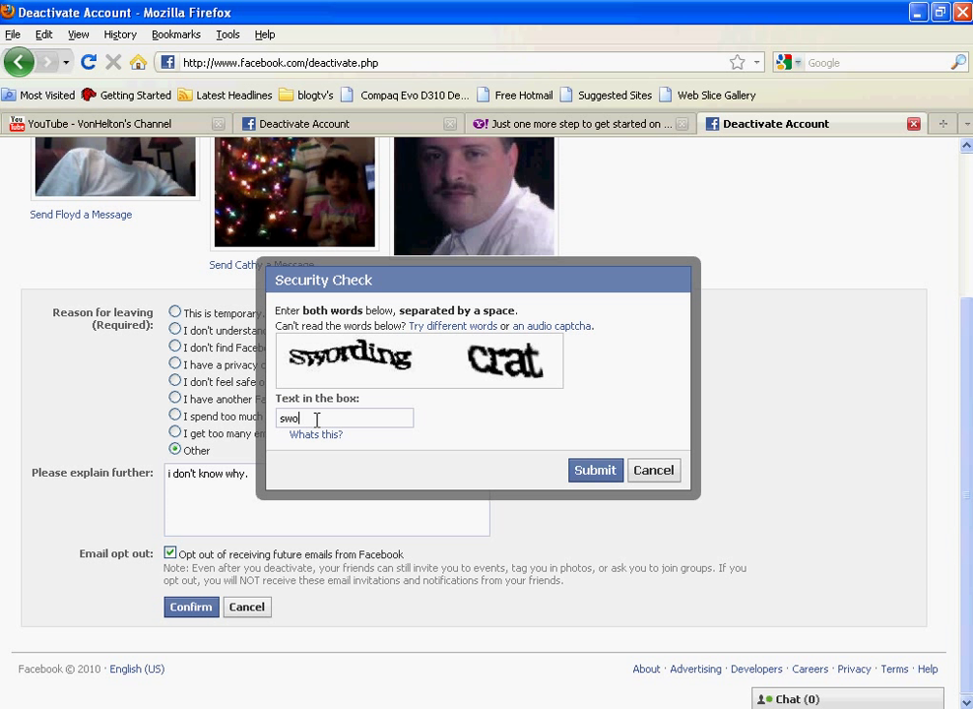
text(rd)
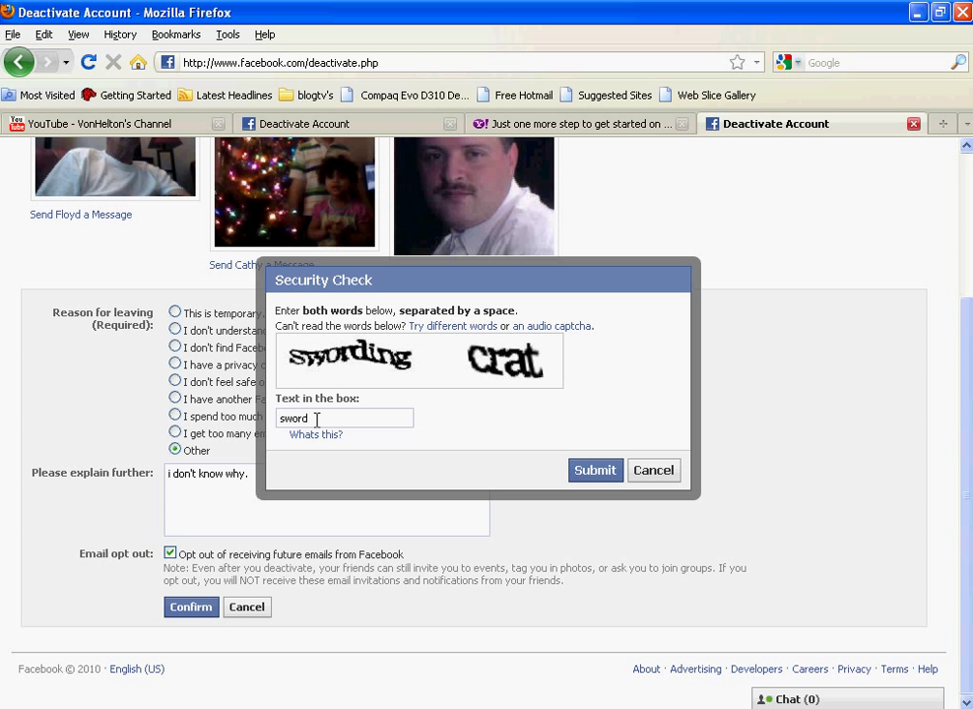
text(ing crat)
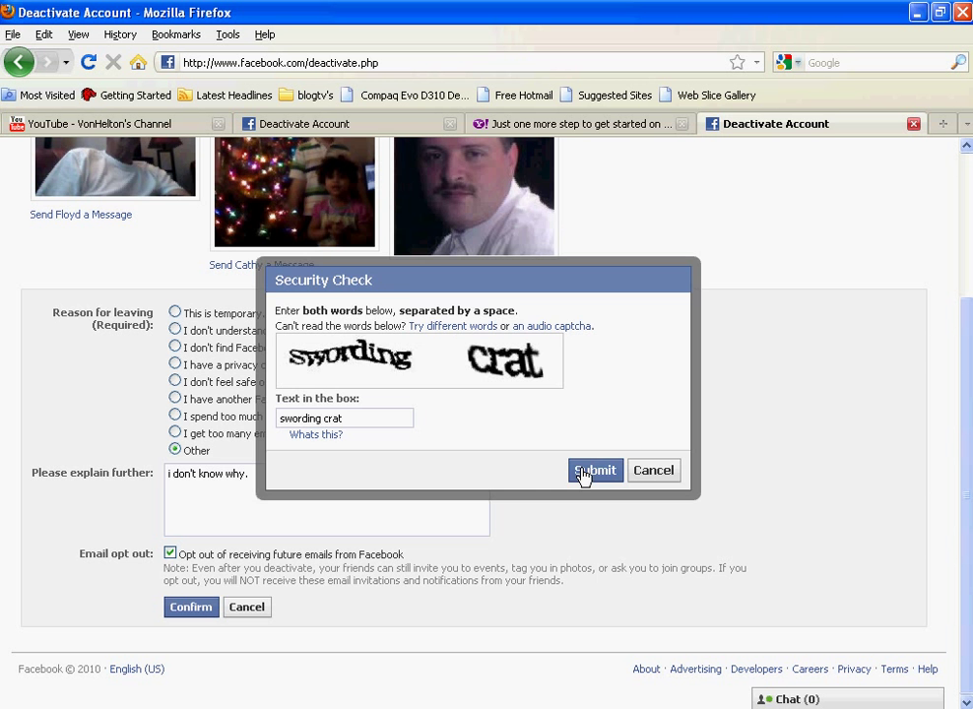
click(595, 471)
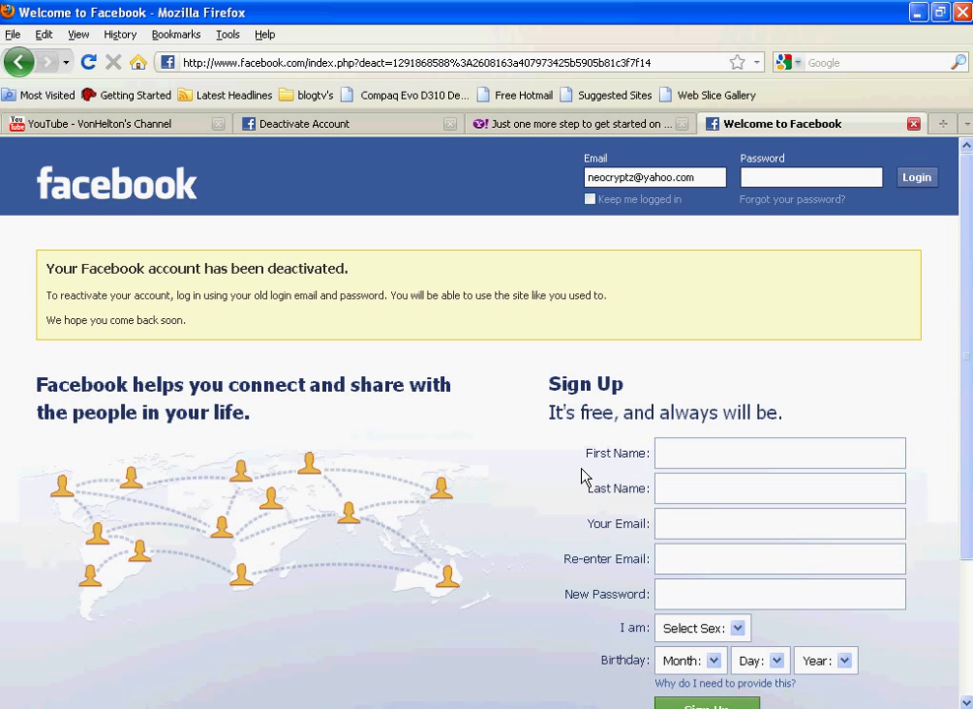
click(812, 177)
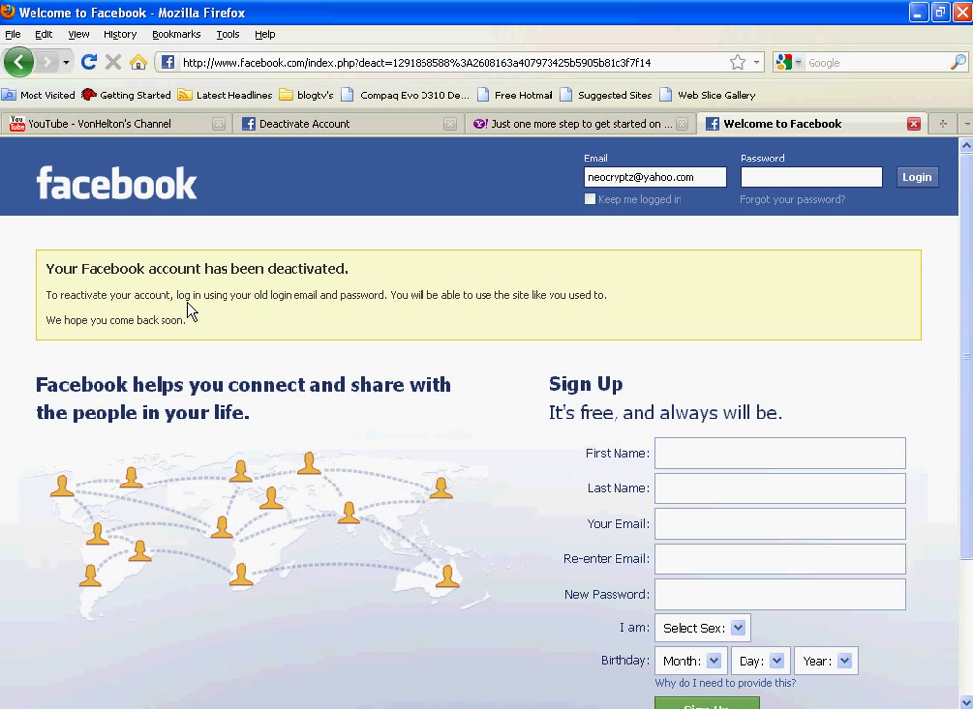
mouse_move(300, 315)
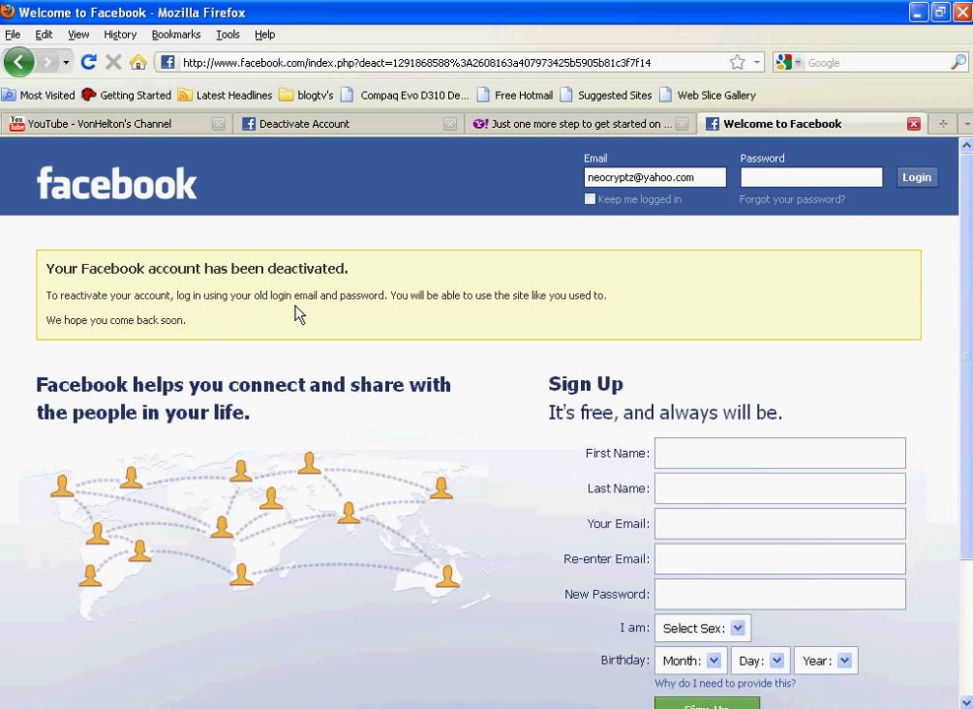
mouse_move(364, 311)
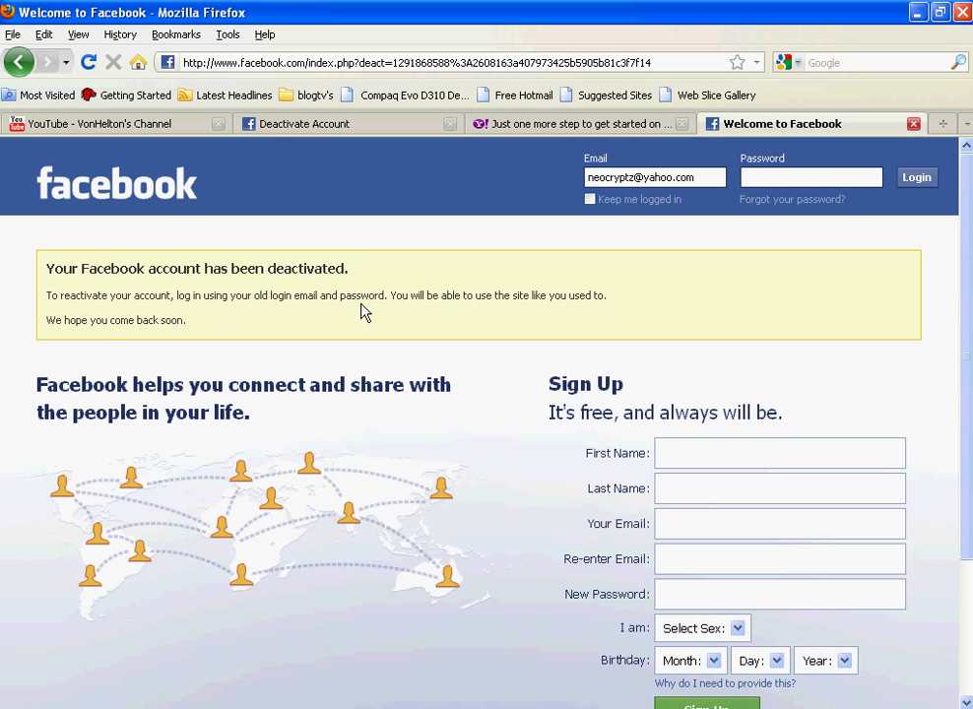
mouse_move(519, 303)
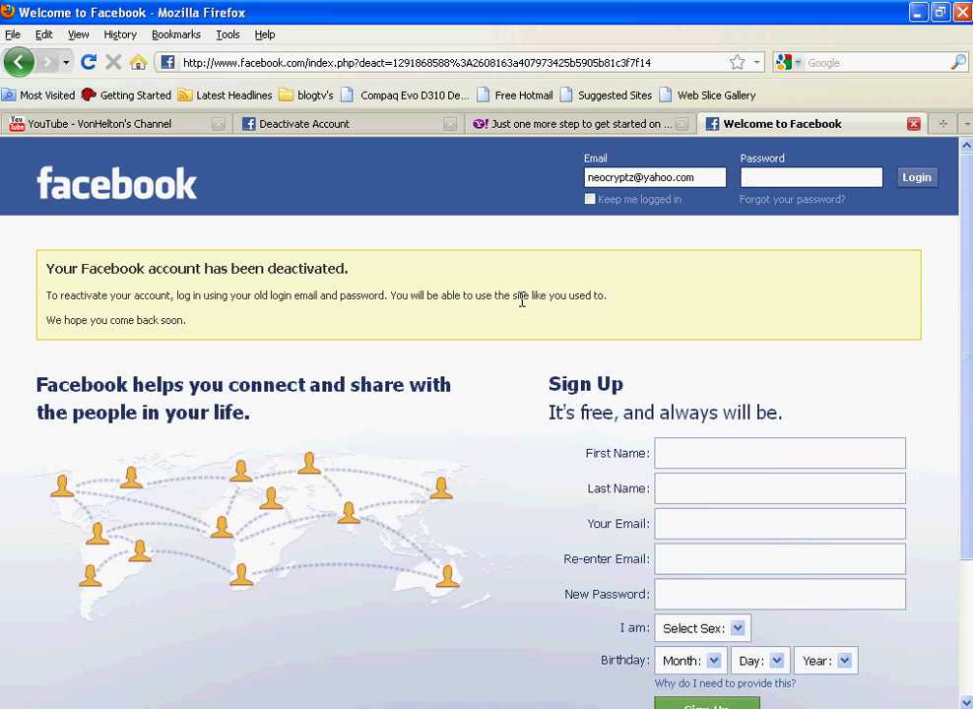
click(811, 177)
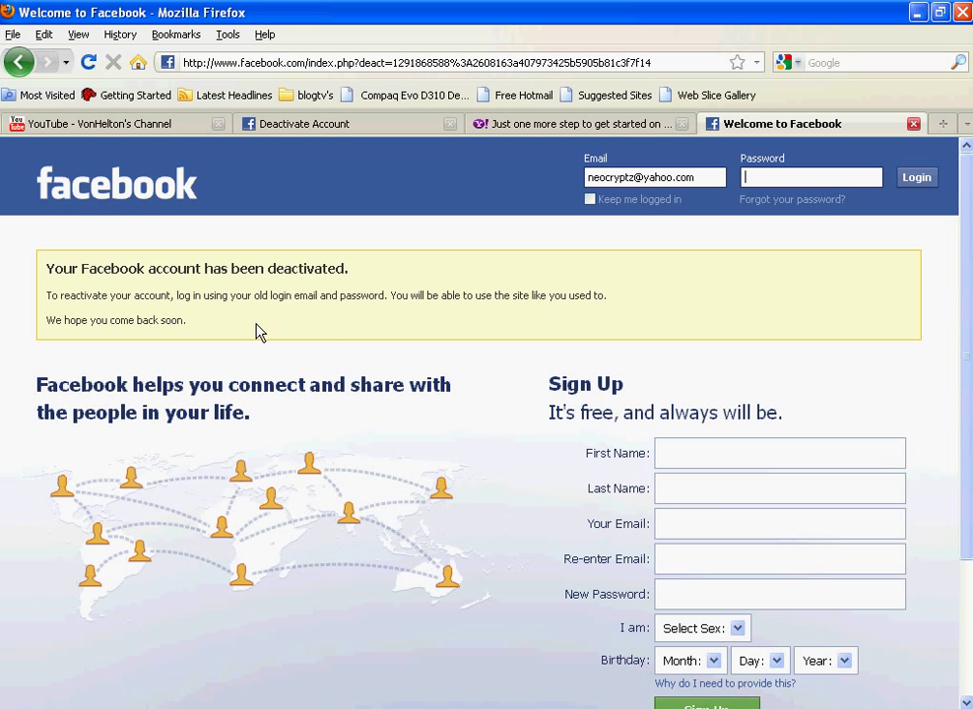
mouse_move(272, 339)
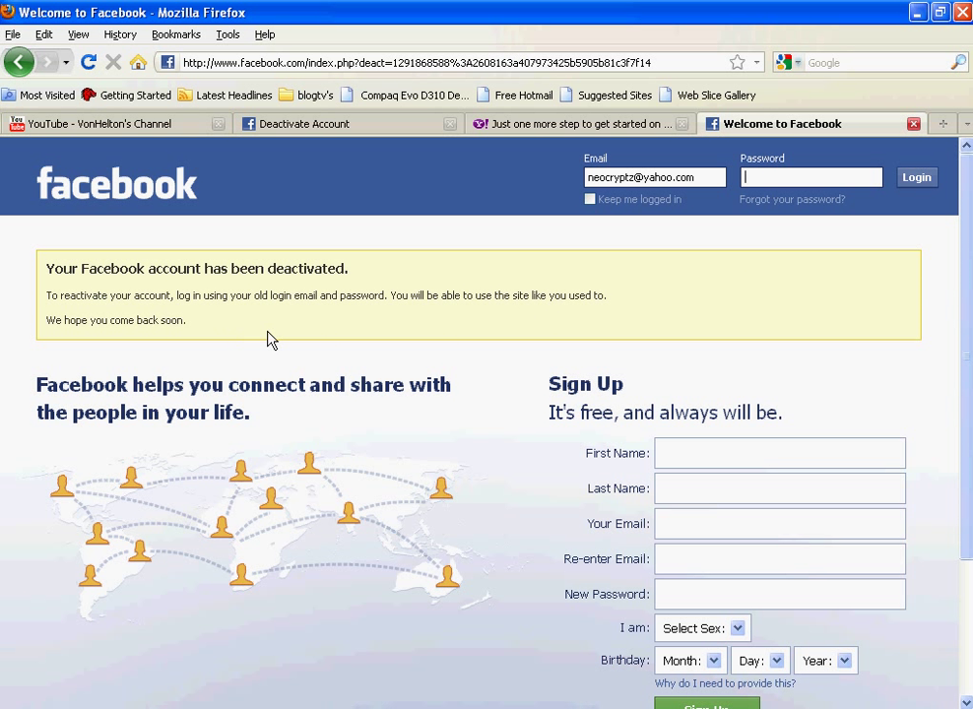
mouse_move(866, 200)
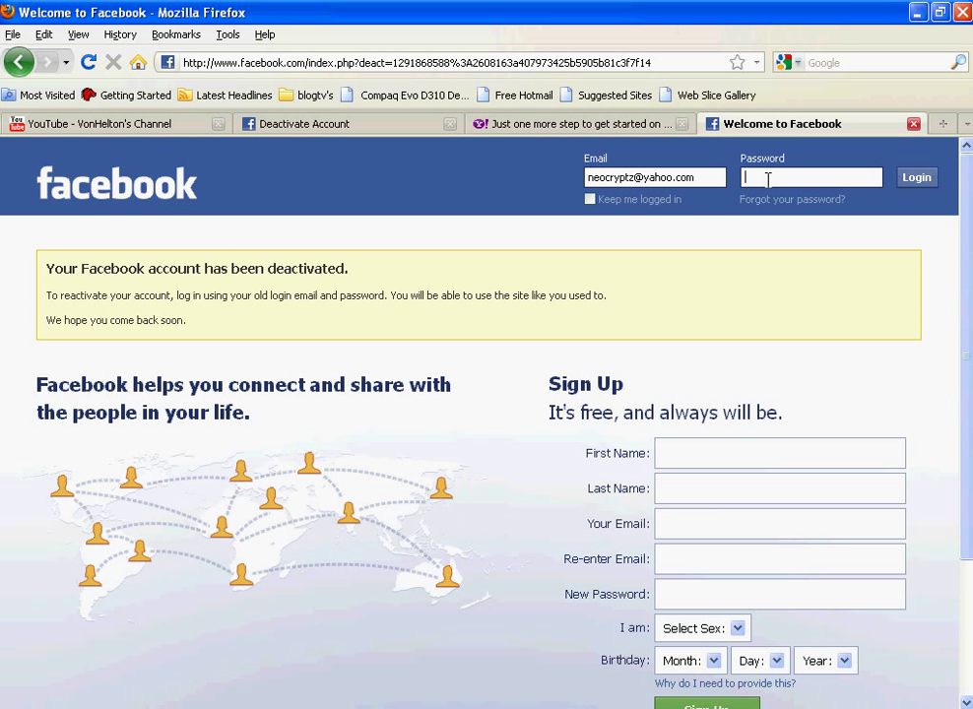
Log in with the password so the account is reactivated and the news feed appears.
text(•)
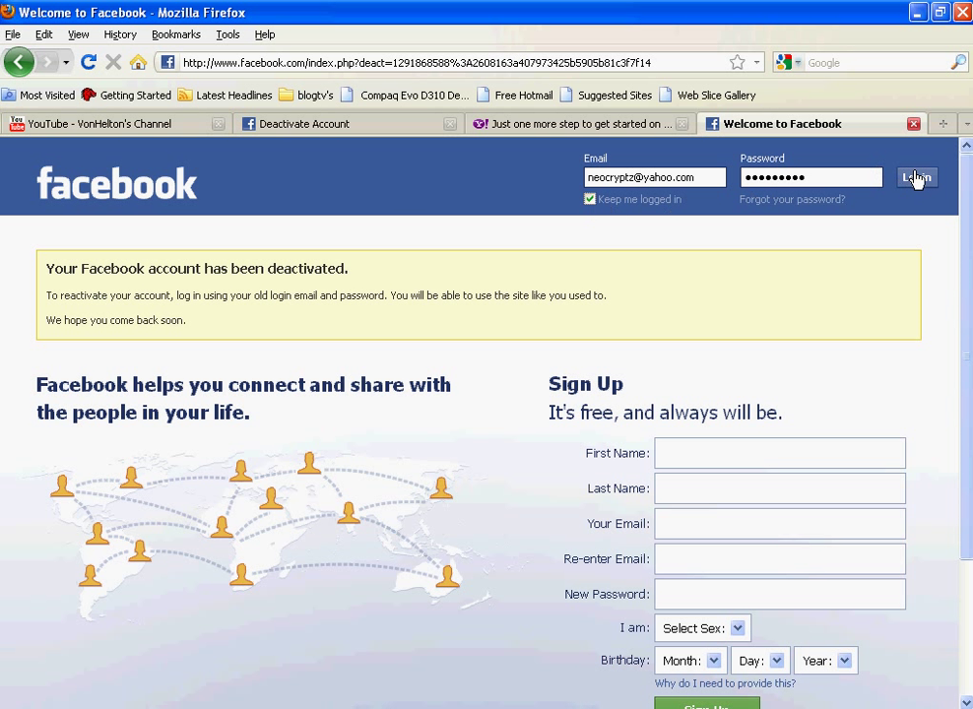
click(937, 177)
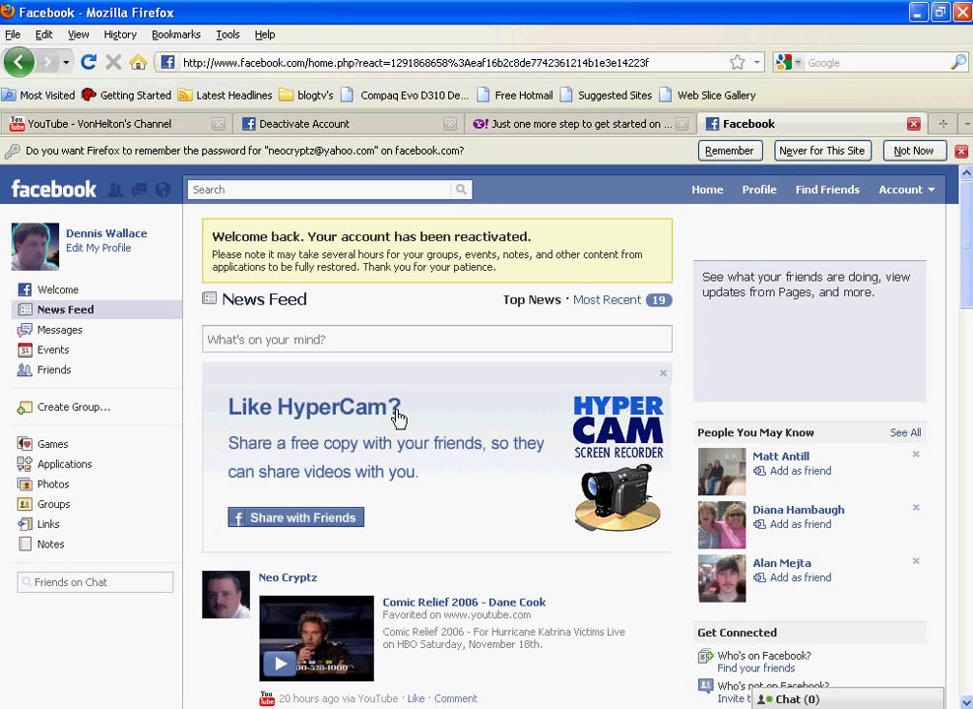
scroll(down, 3)
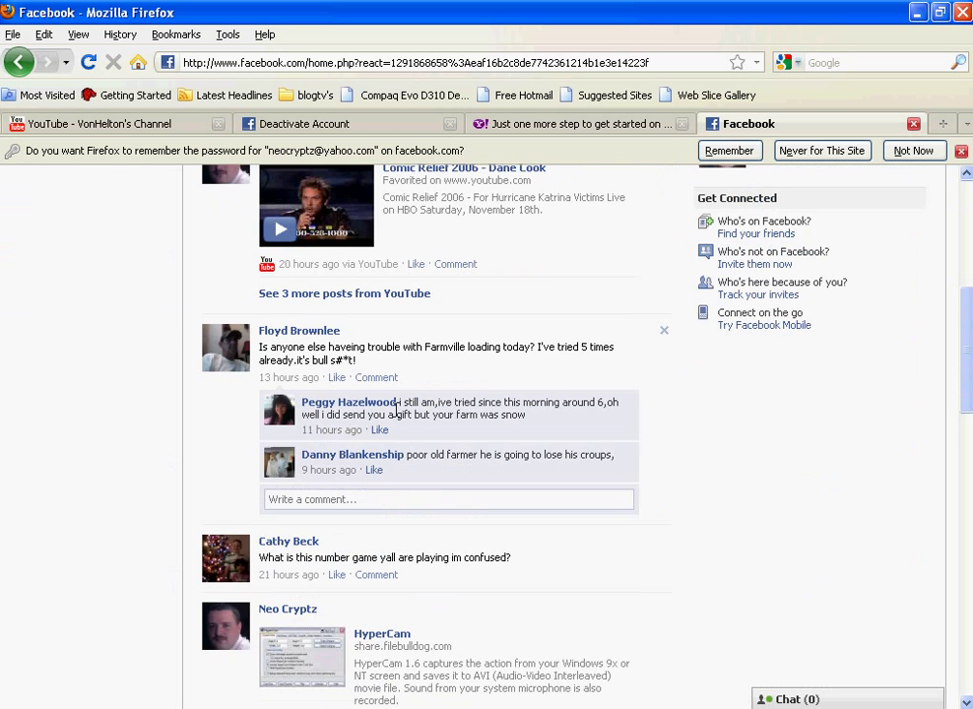
scroll(down, 3)
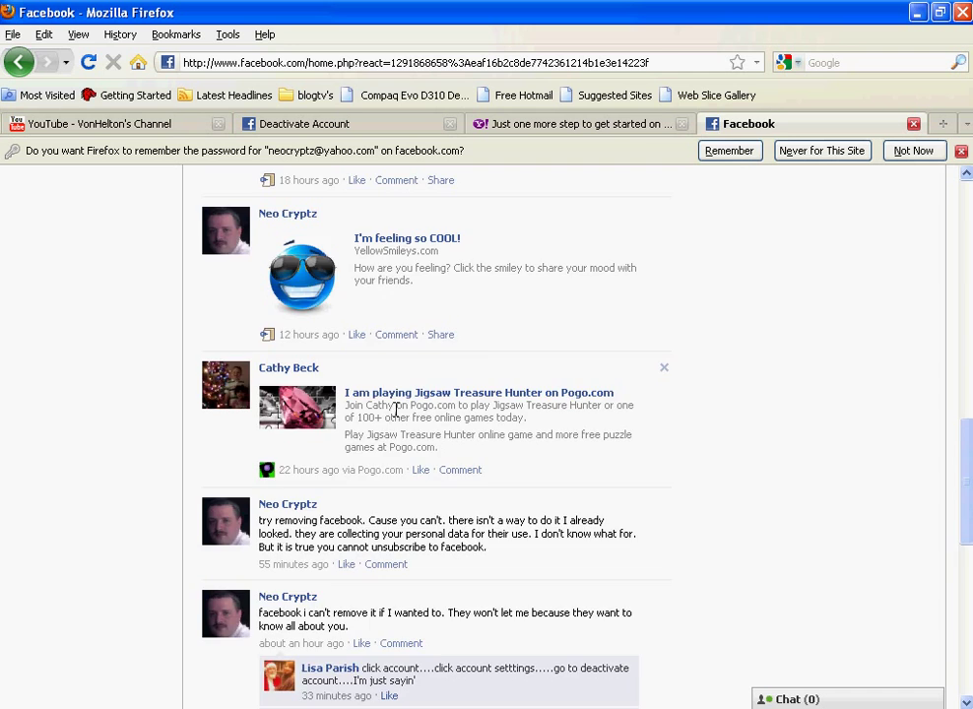
scroll(down, 3)
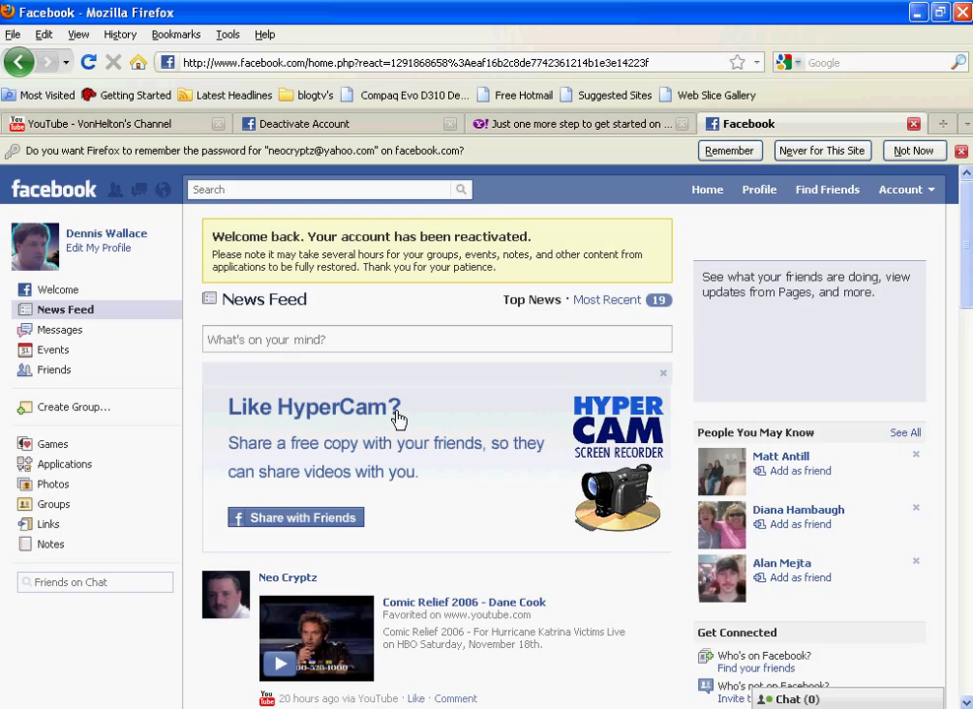
scroll(down, 3)
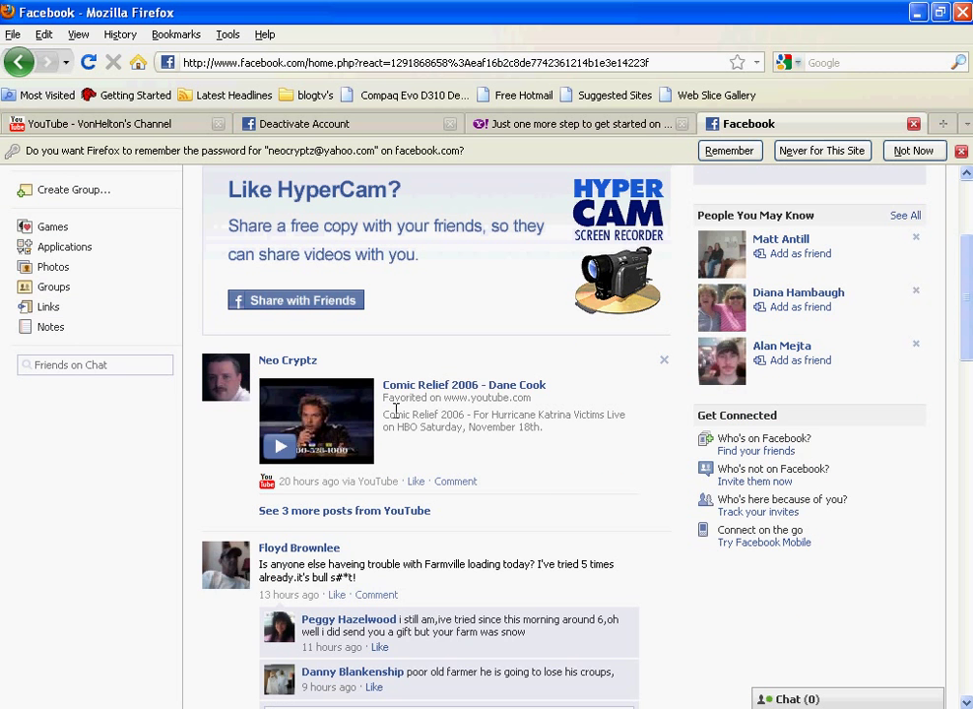
scroll(down, 3)
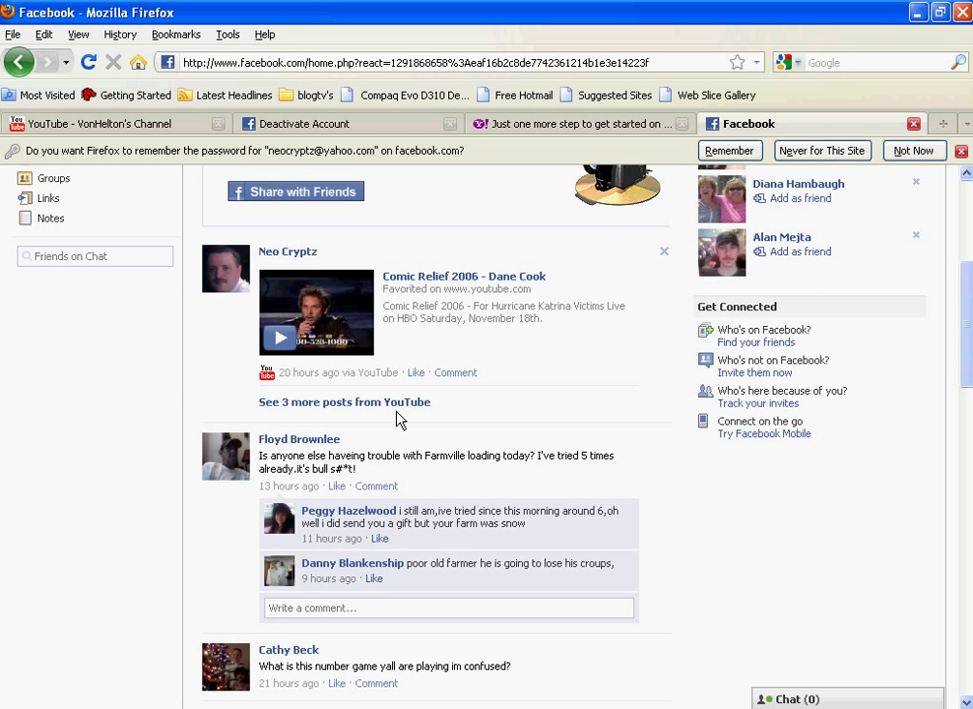
scroll(down, 3)
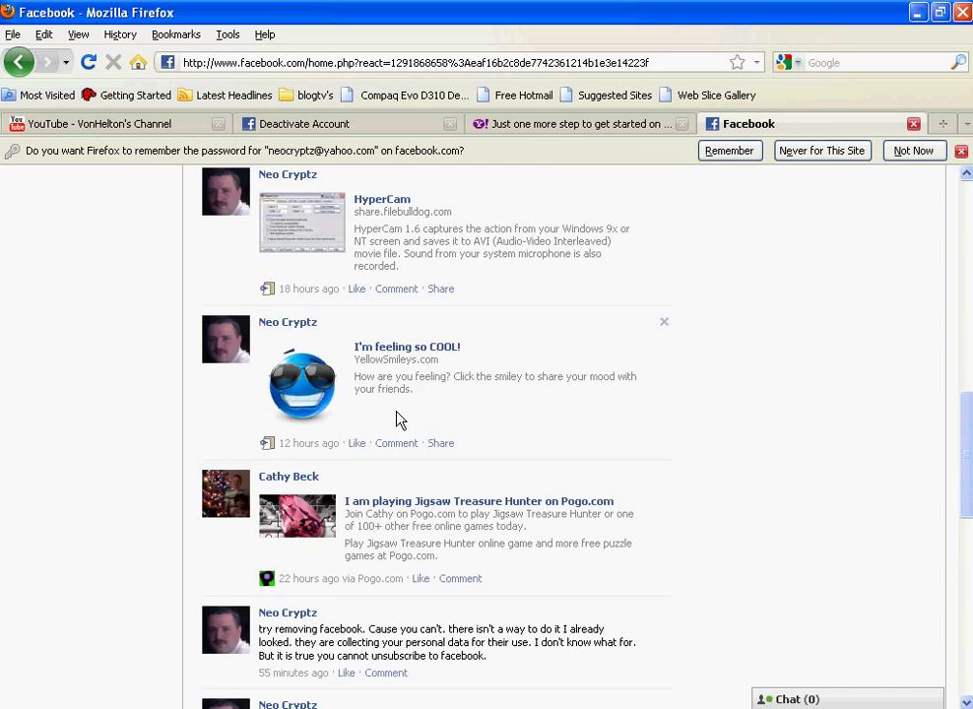
scroll(down, 3)
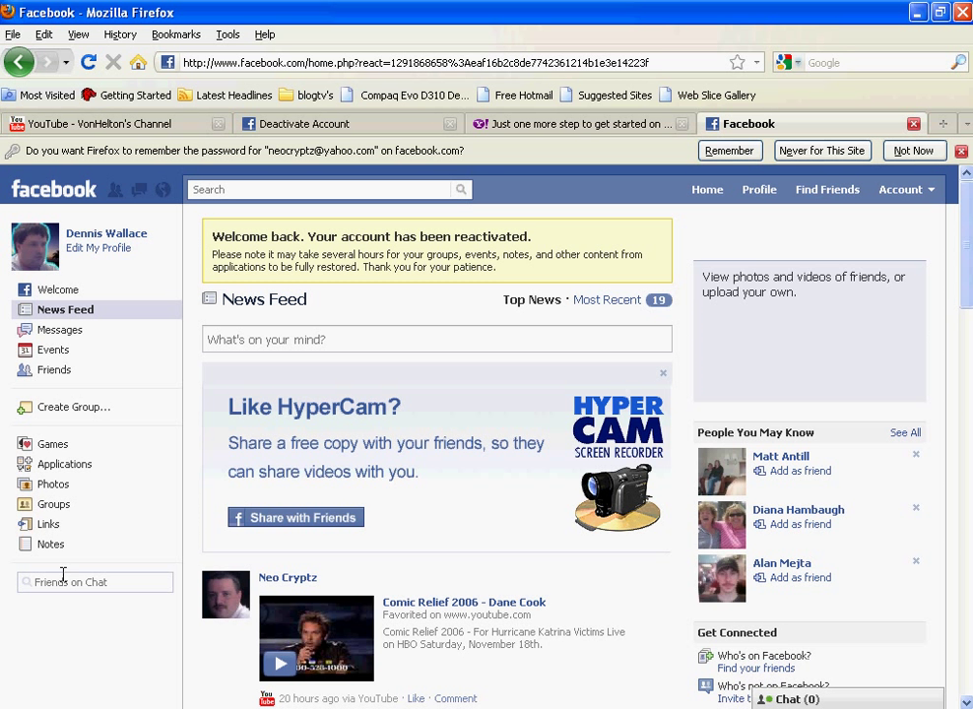
Return to the Deactivate Account confirmation page through Account Settings.
click(901, 189)
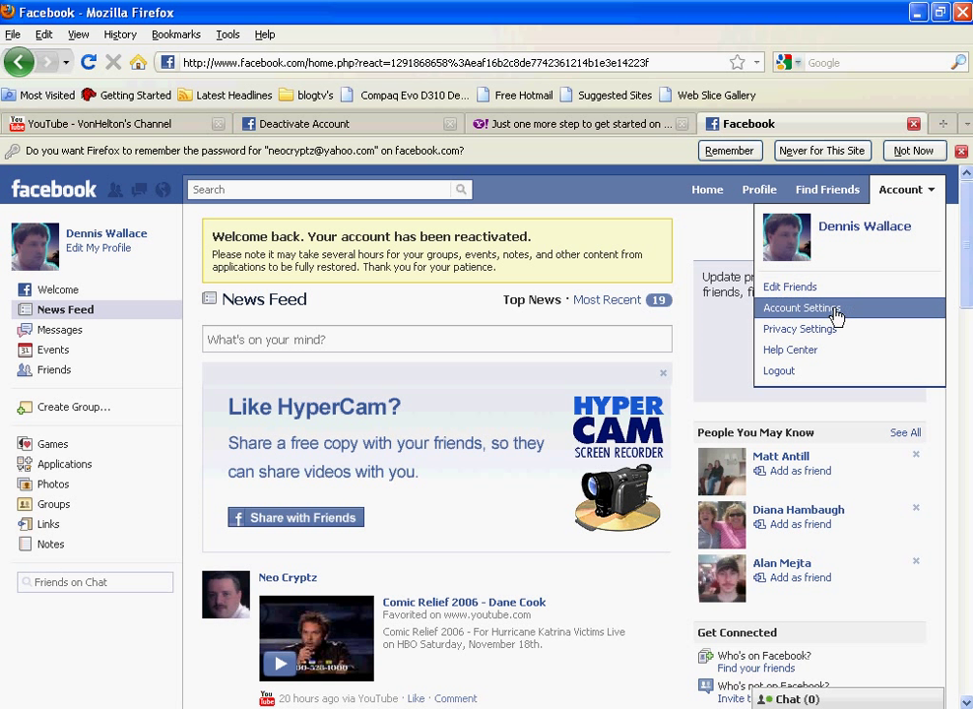
click(804, 307)
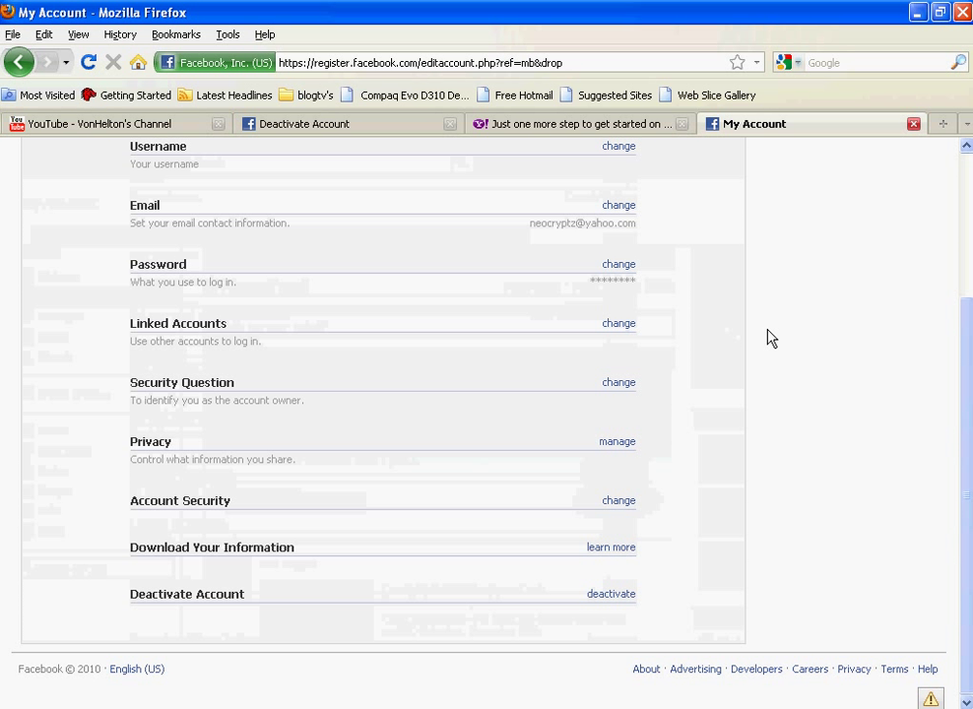
mouse_move(201, 594)
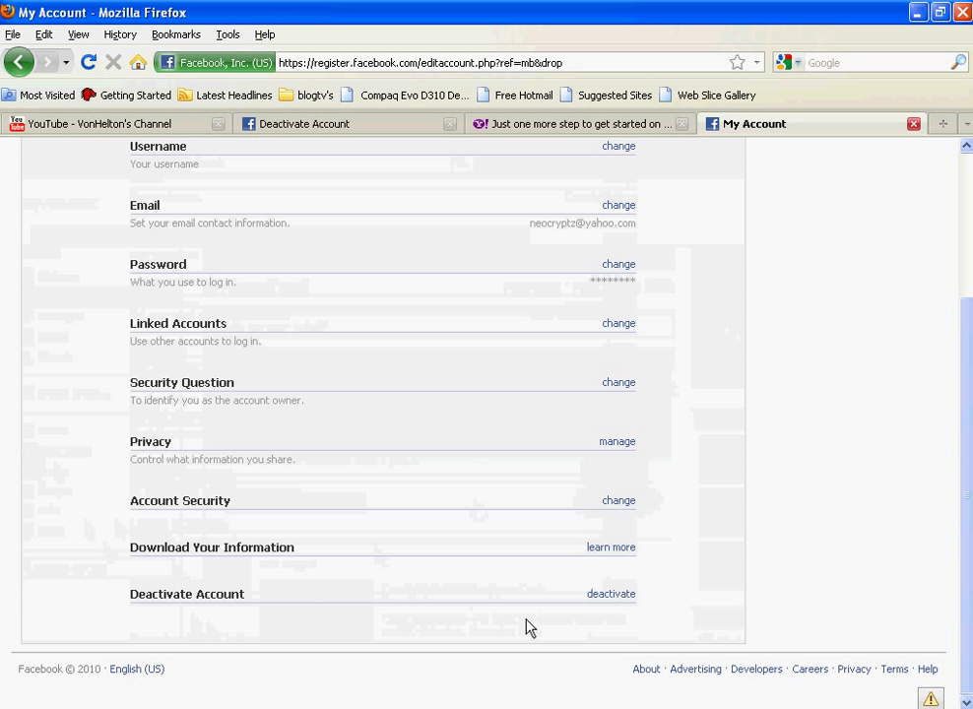
click(610, 593)
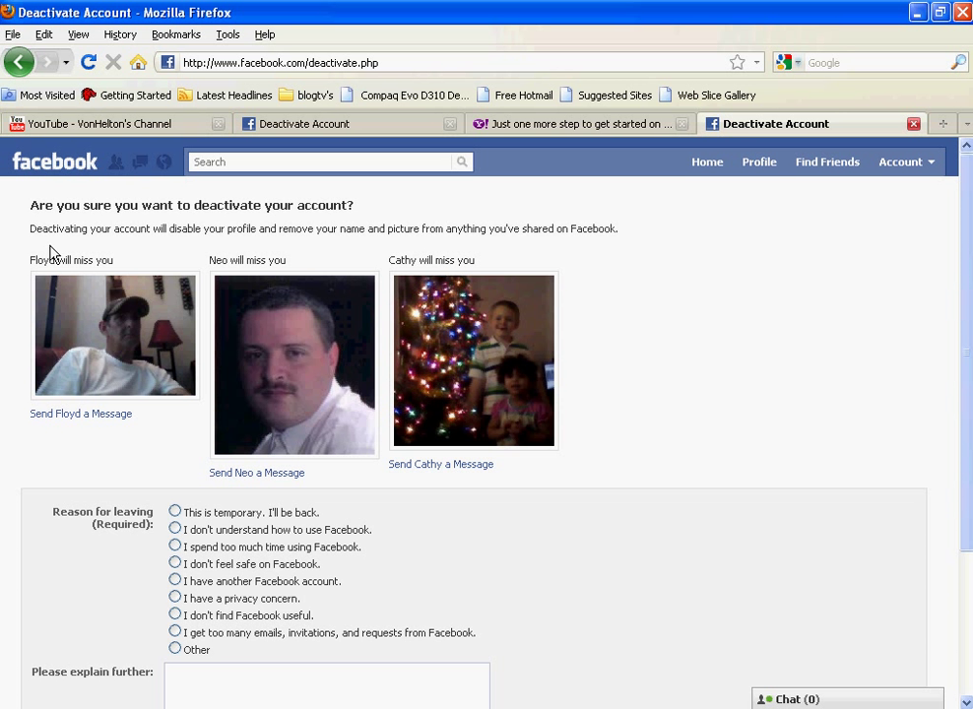
mouse_move(99, 240)
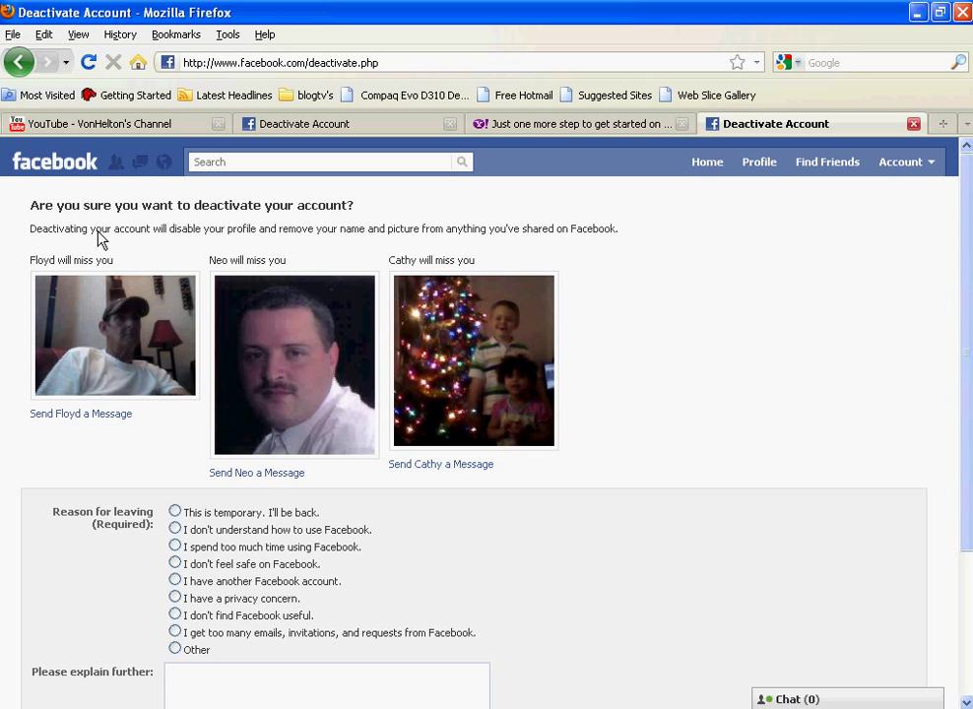
Scroll through the Deactivate Account page and bring up the Account menu.
scroll(down, 3)
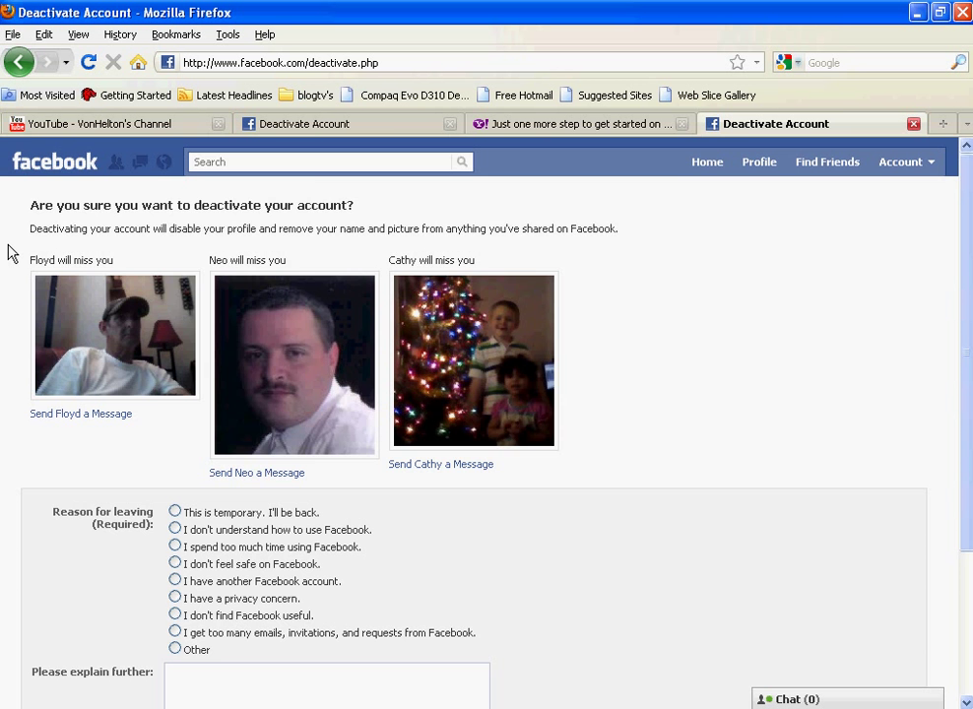
scroll(down, 3)
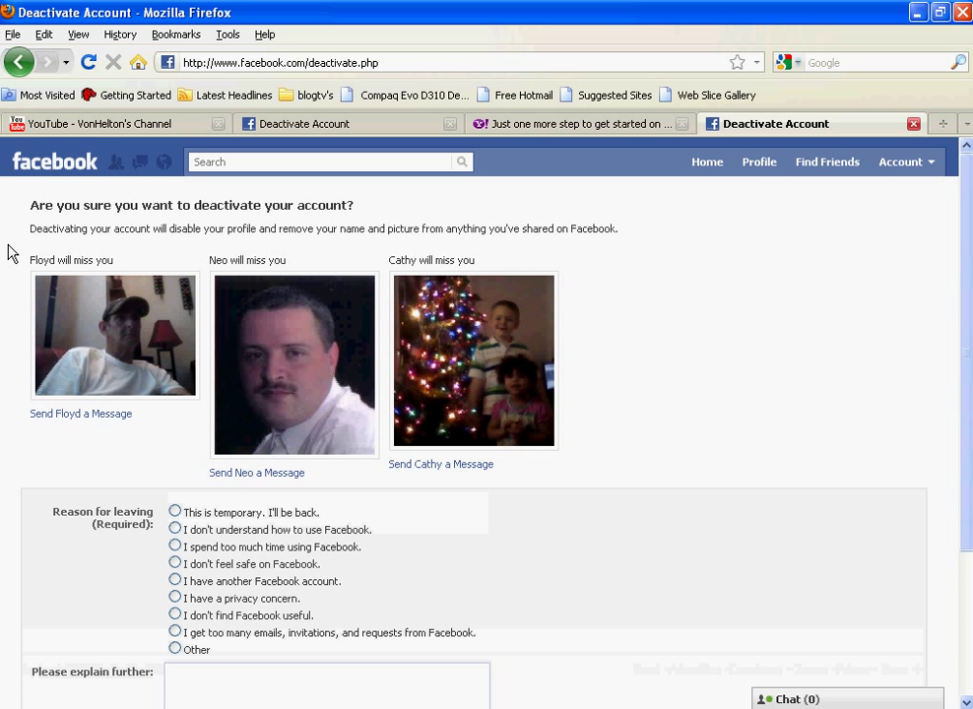
click(900, 162)
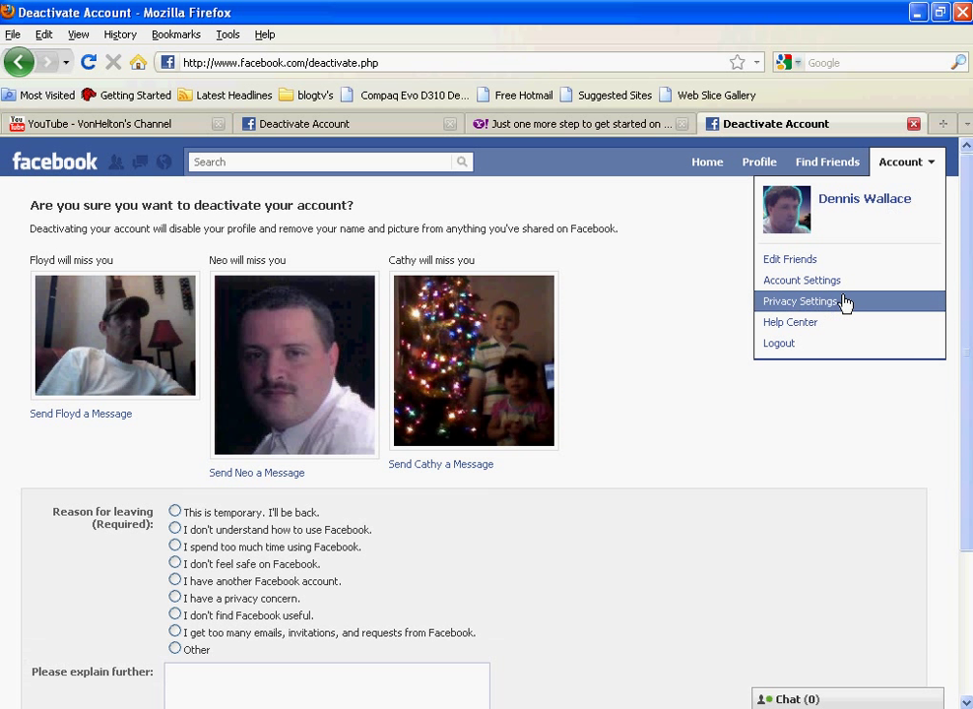
Reopen the Deactivate Account page from Account Settings and scroll it back to the top.
click(803, 279)
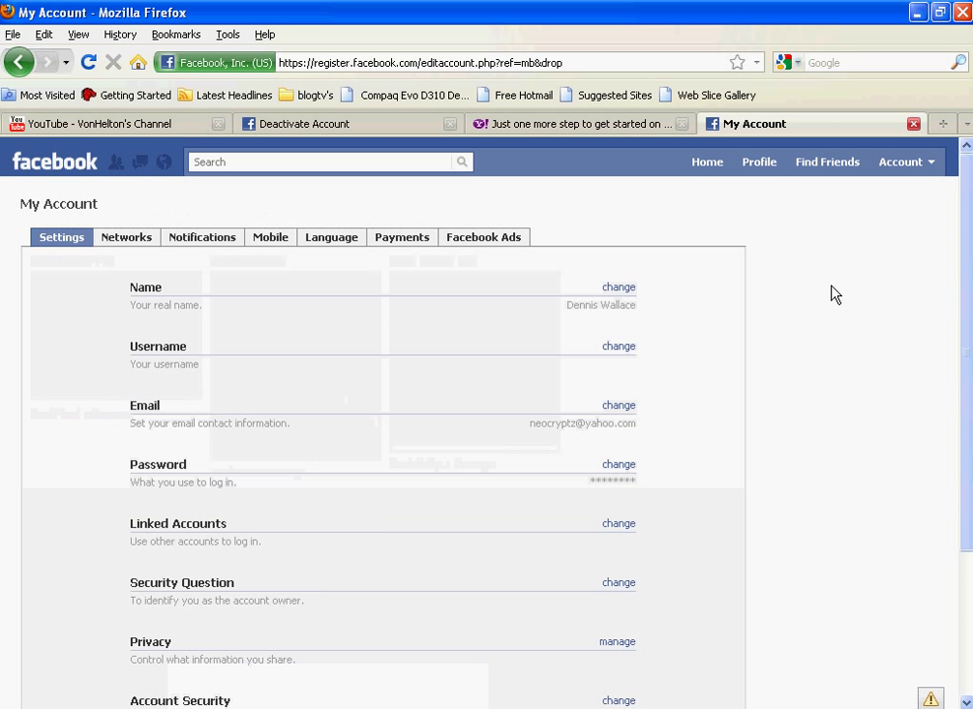
scroll(down, 3)
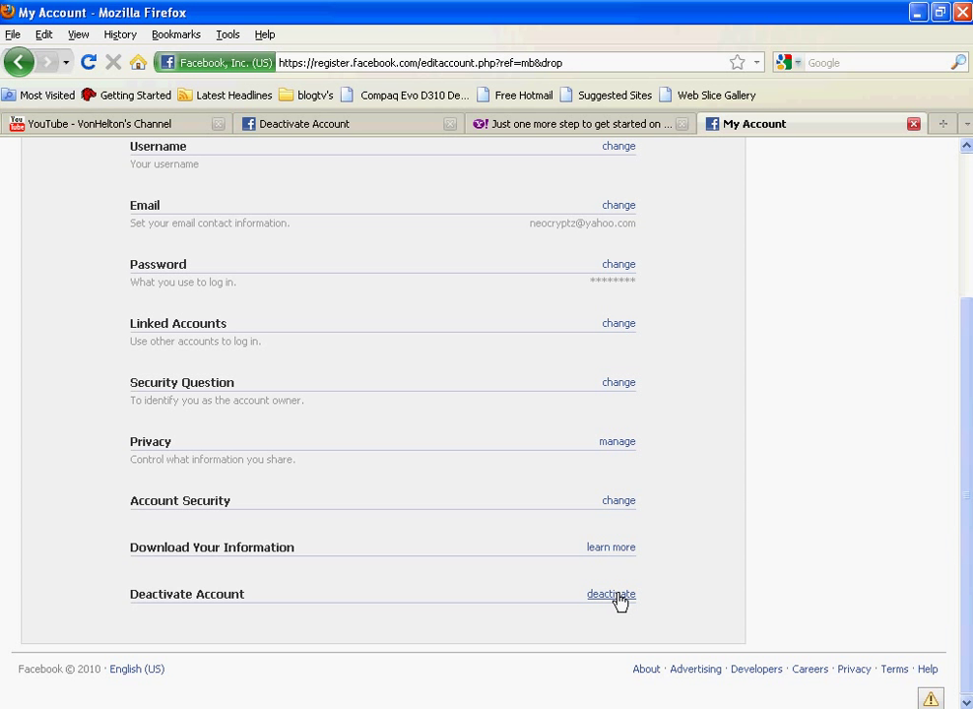
click(606, 594)
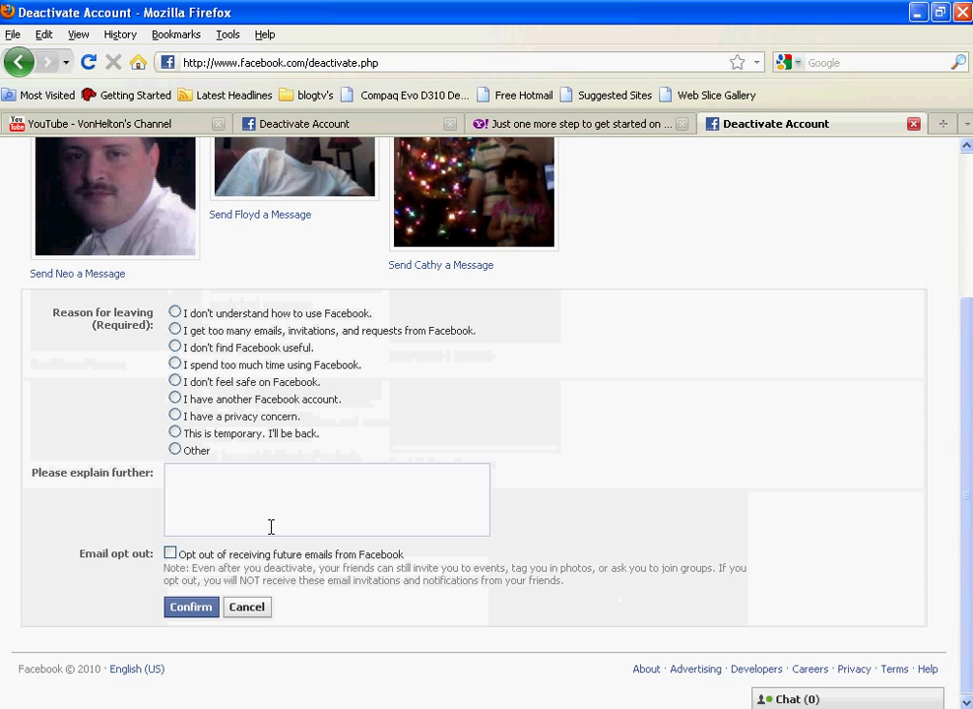
scroll(up, 3)
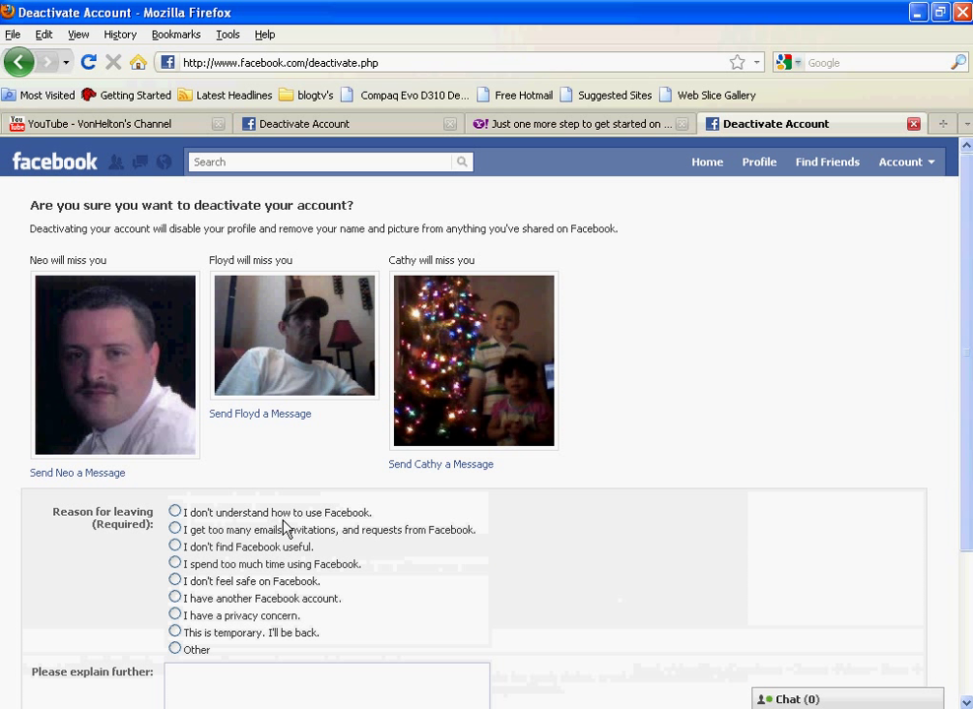
mouse_move(953, 233)
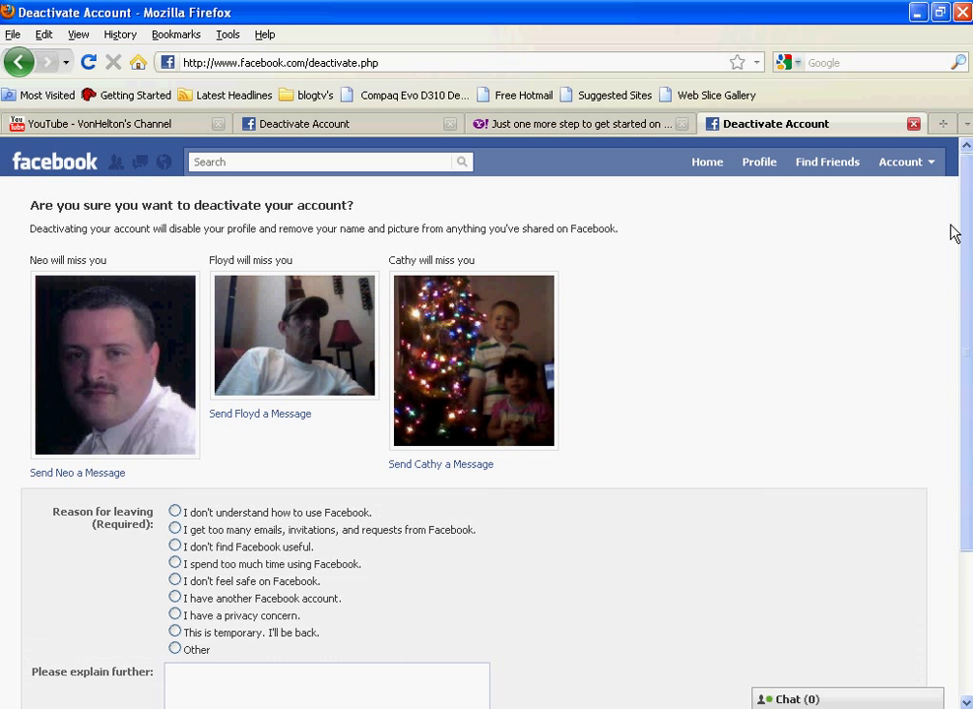